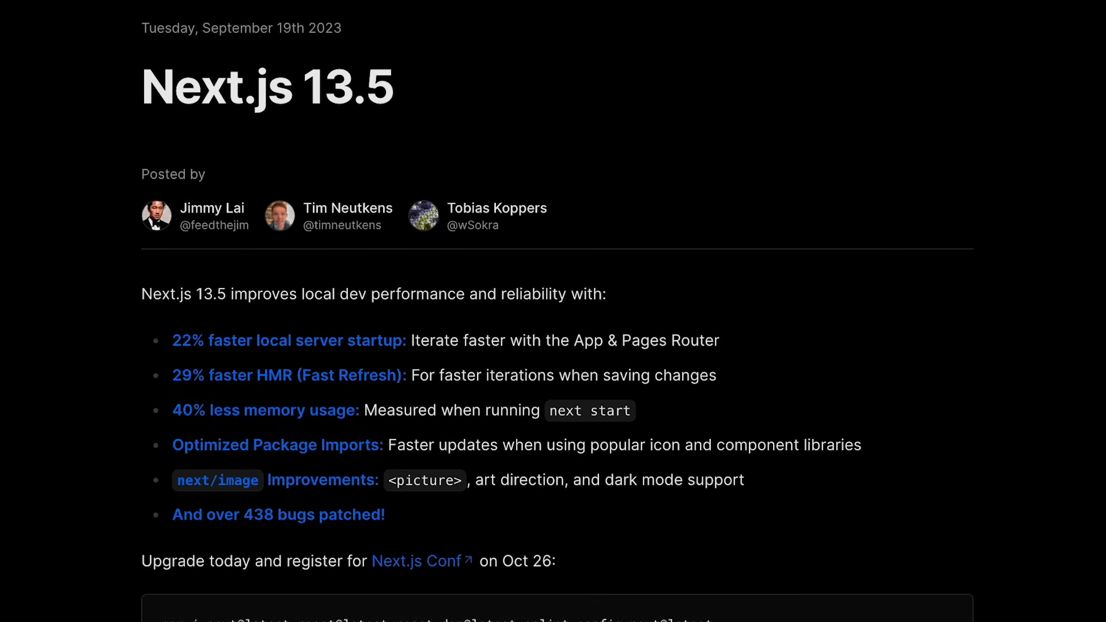
Read through the Other Improvements changelog and the next/image improvements section.
scroll("down", 3)
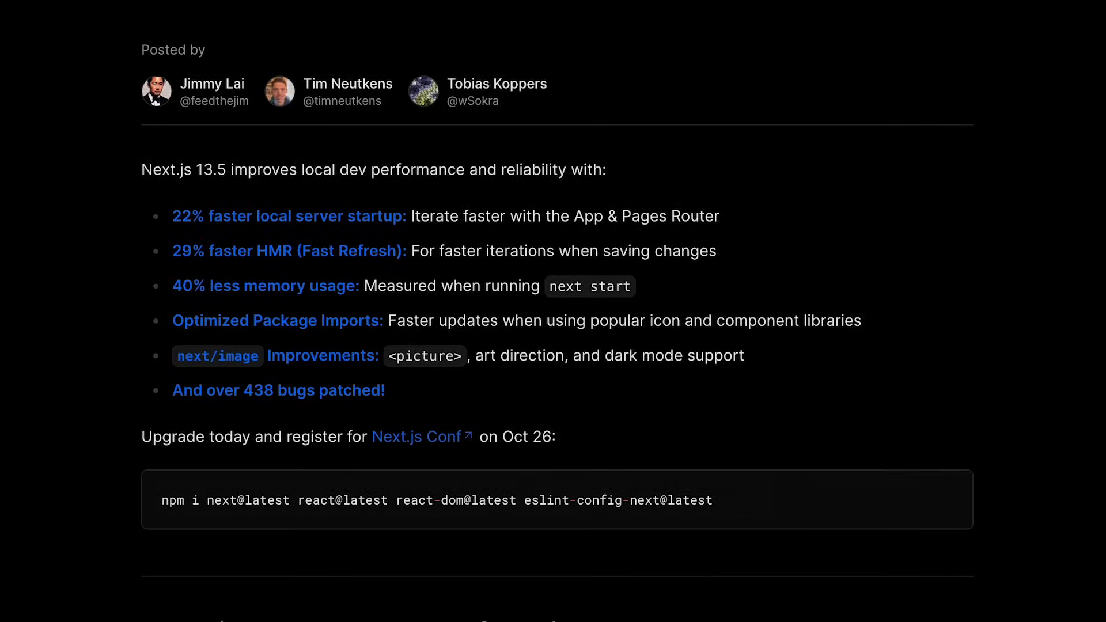
scroll("down", 3)
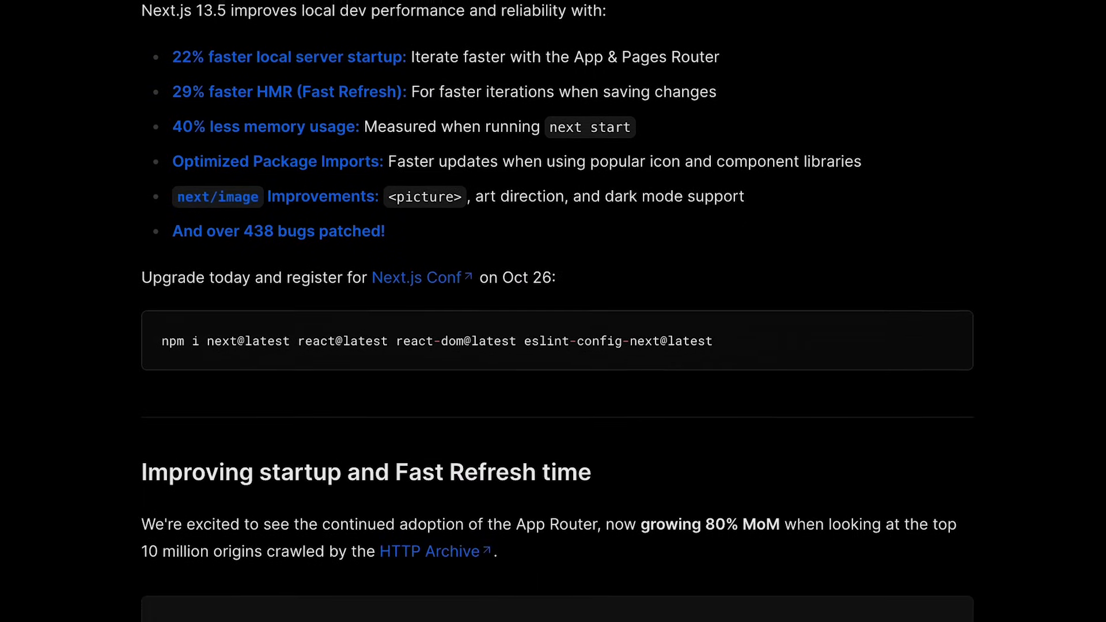
scroll("down", 3)
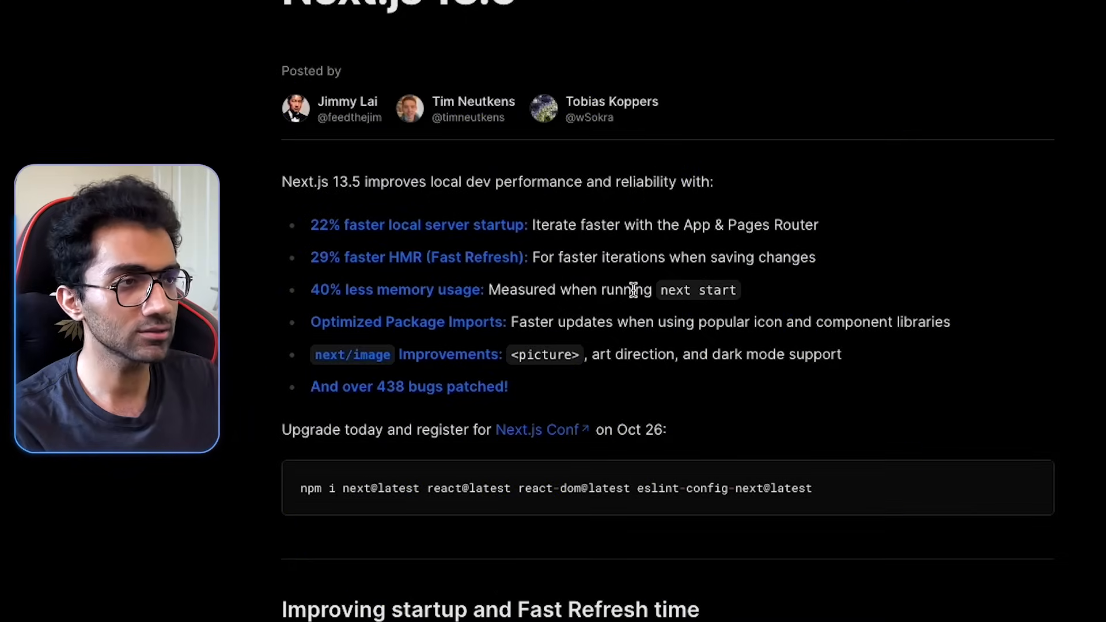
scroll("down", 3)
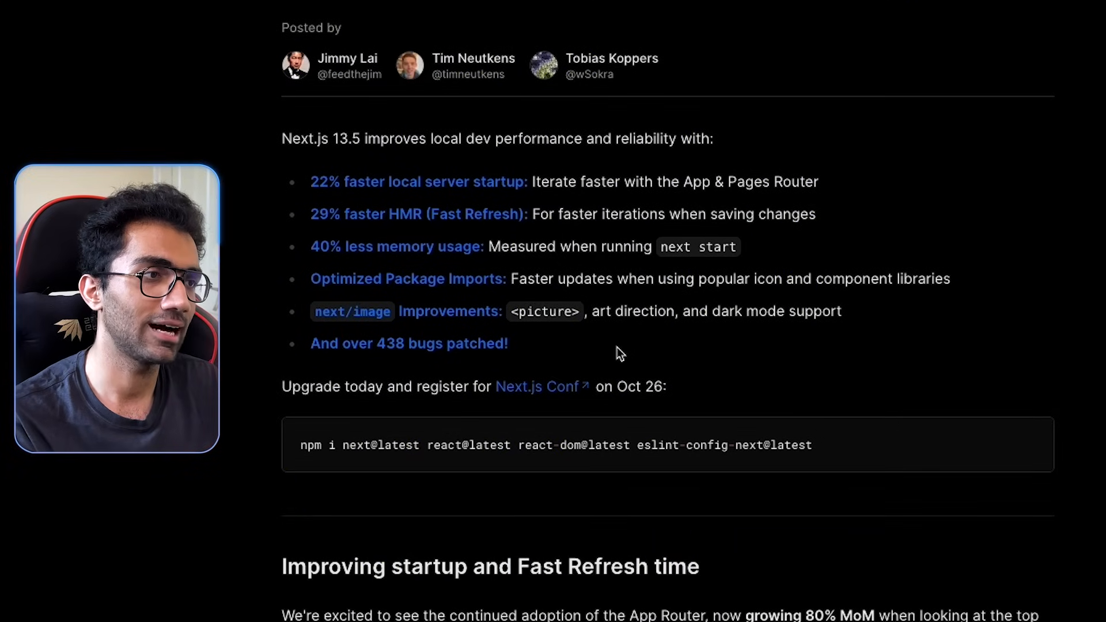
mouse_move(690, 278)
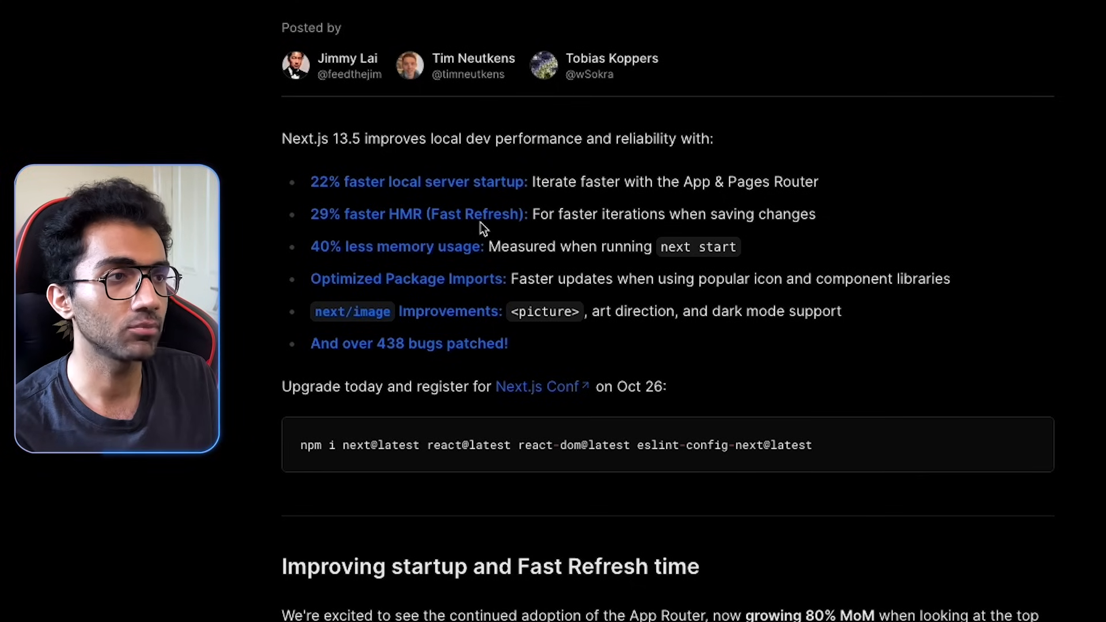
scroll("down", 3)
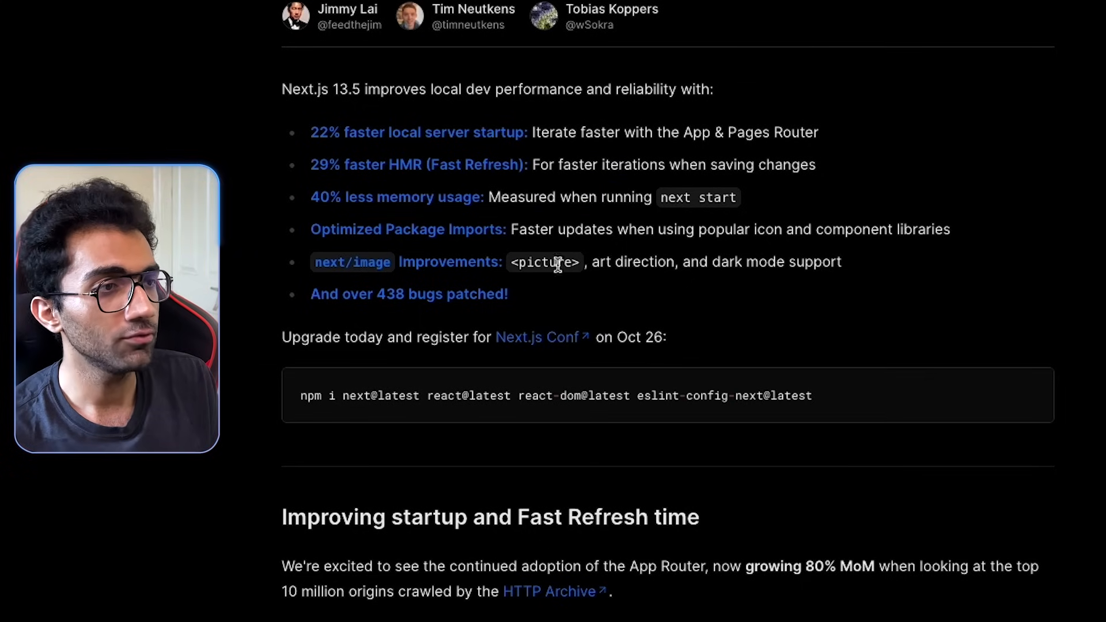
scroll("down", 3)
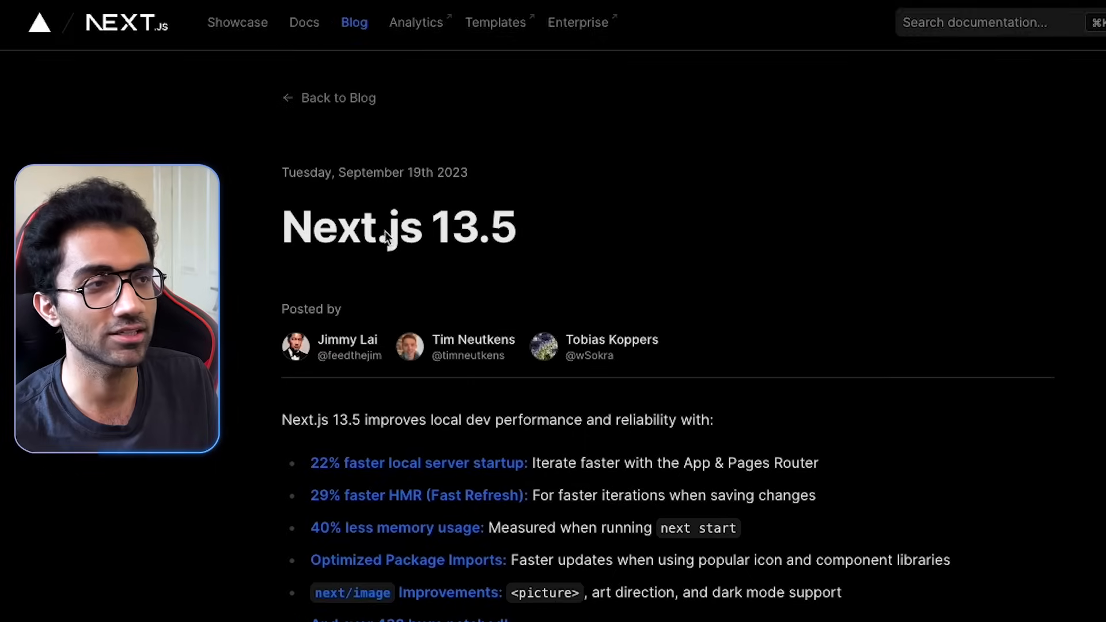
scroll("down", 3)
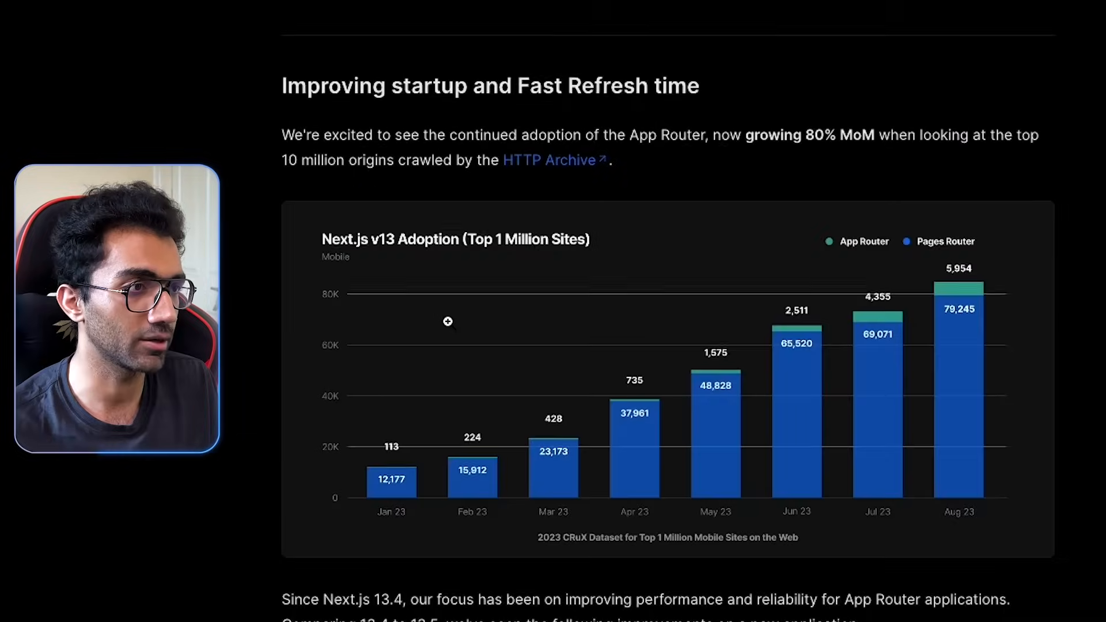
scroll("down", 3)
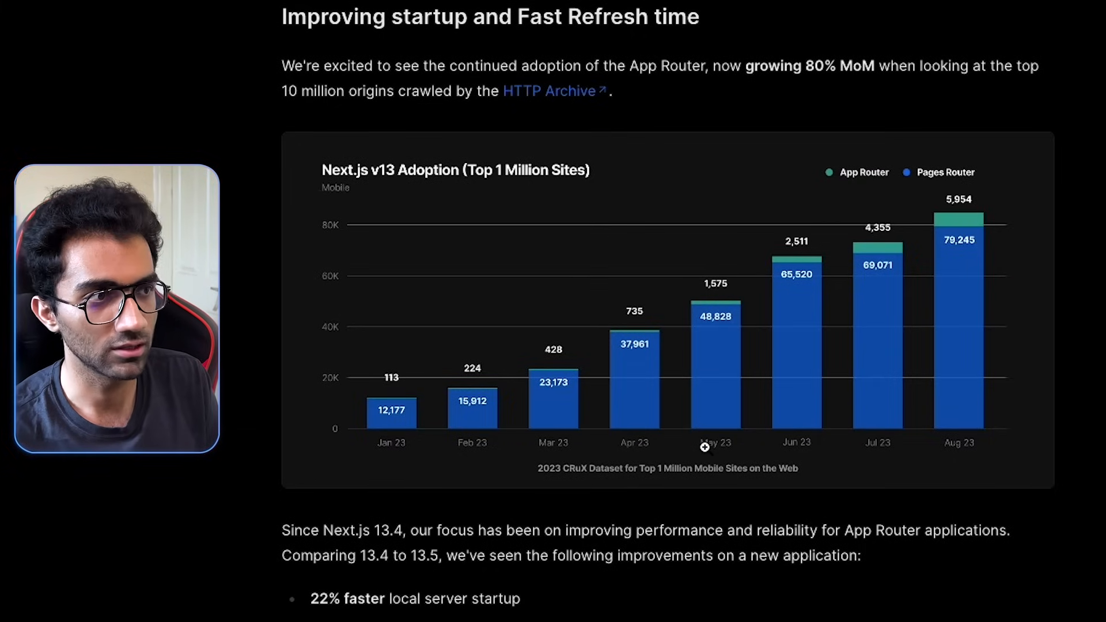
scroll("down", 3)
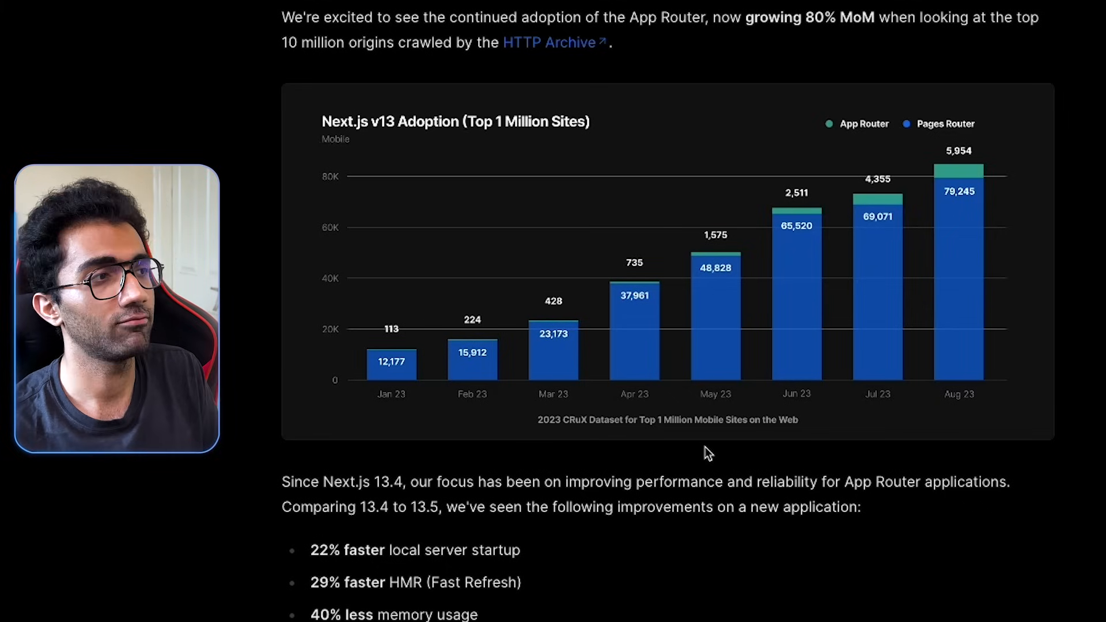
scroll("down", 3)
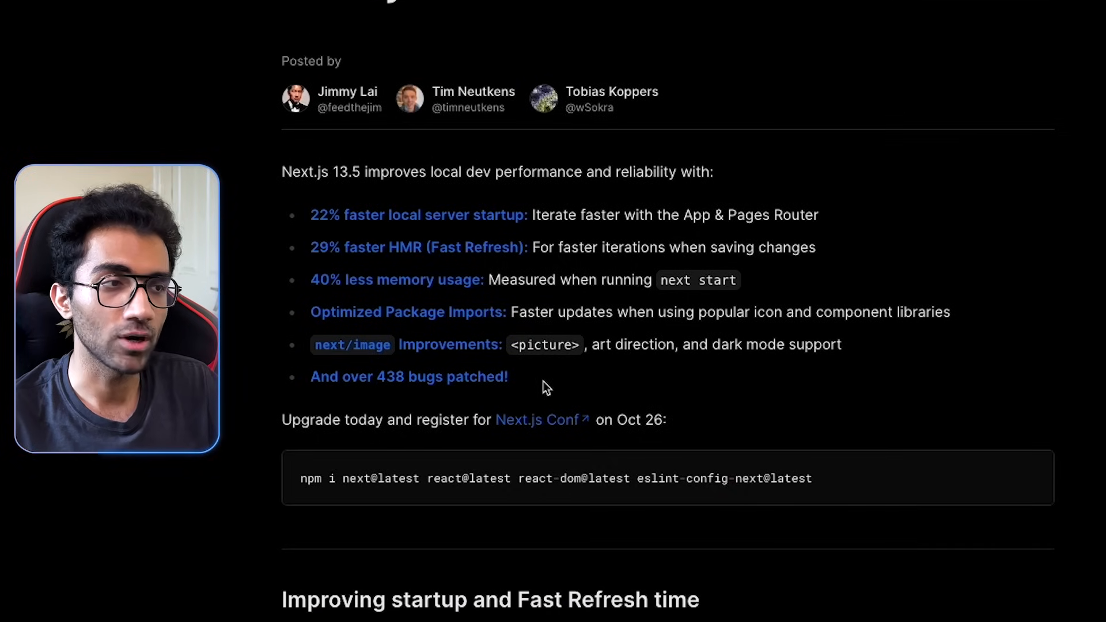
scroll("down", 3)
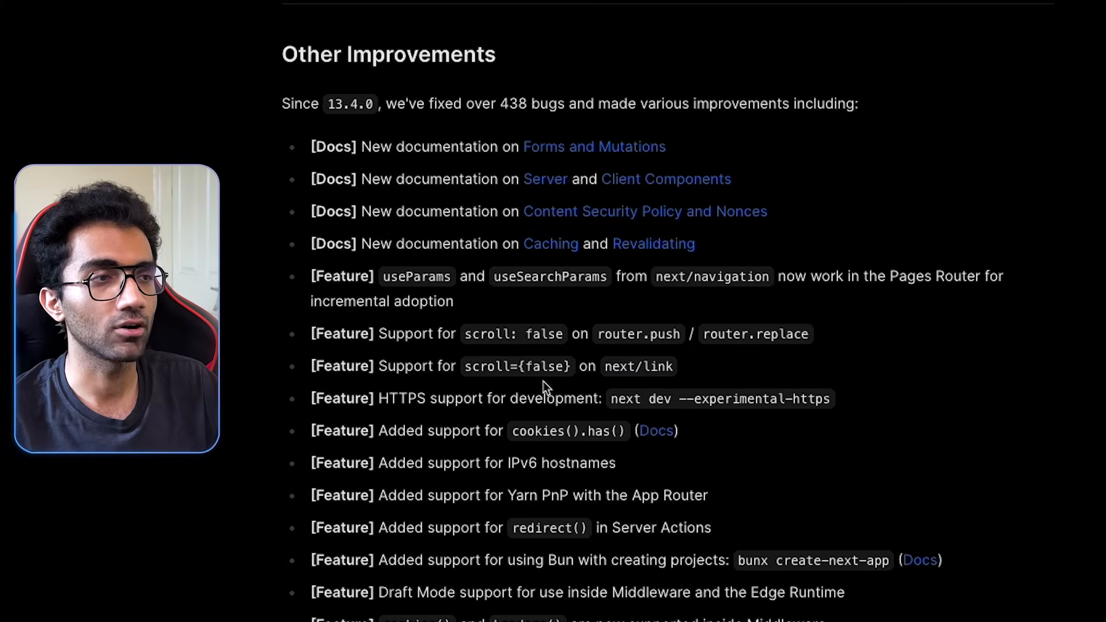
scroll("down", 3)
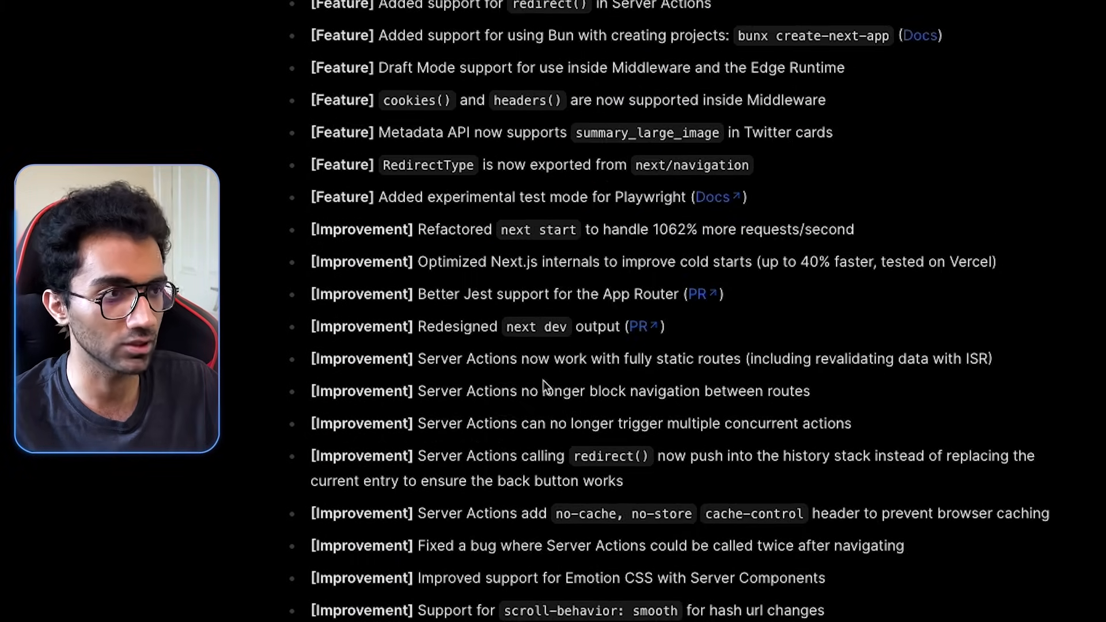
scroll("down", 3)
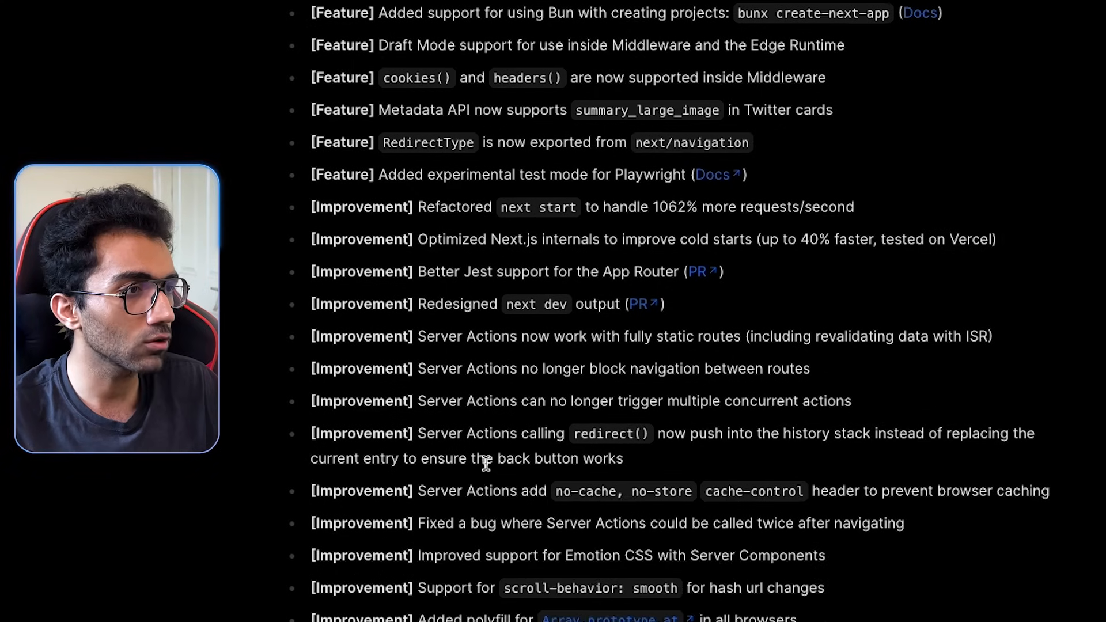
scroll("down", 3)
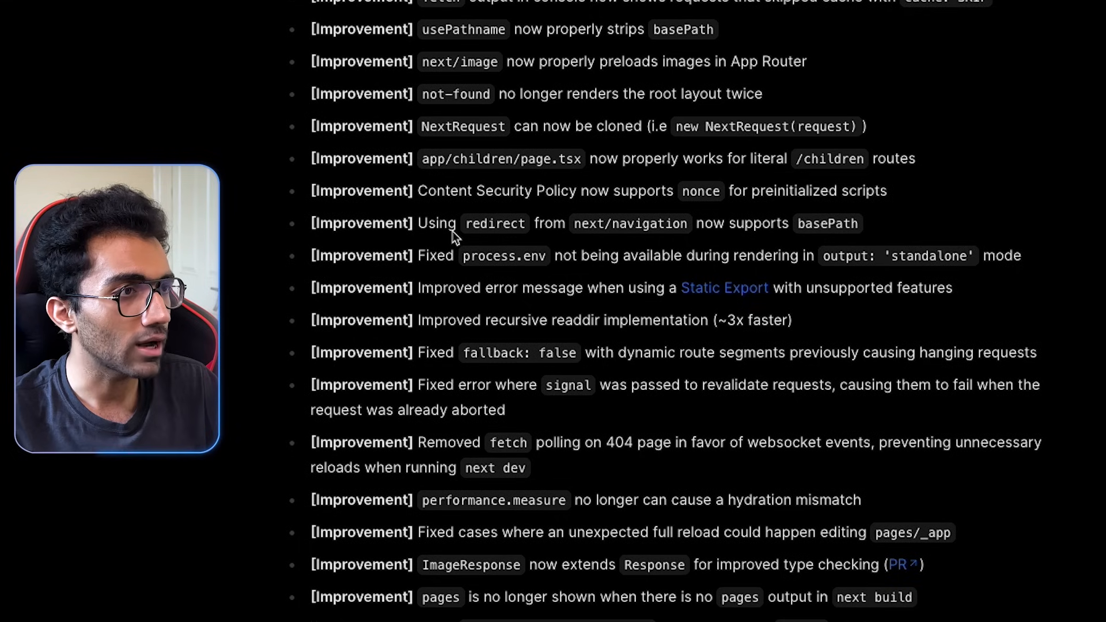
scroll("down", 3)
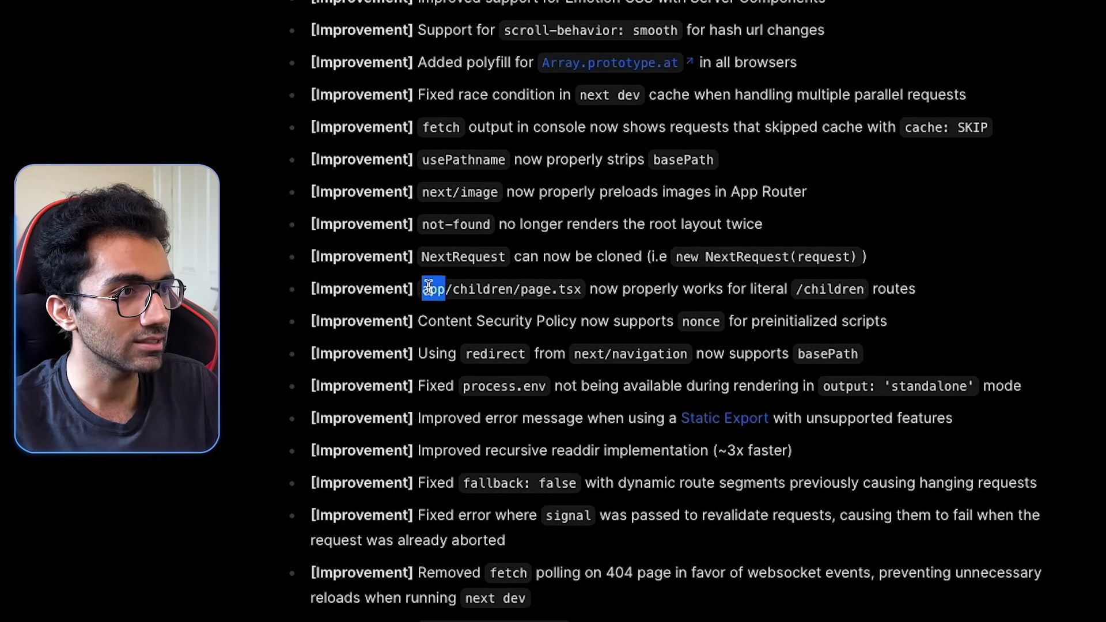
Scroll back to the App Router adoption chart in the Improving startup section.
scroll("up", 3)
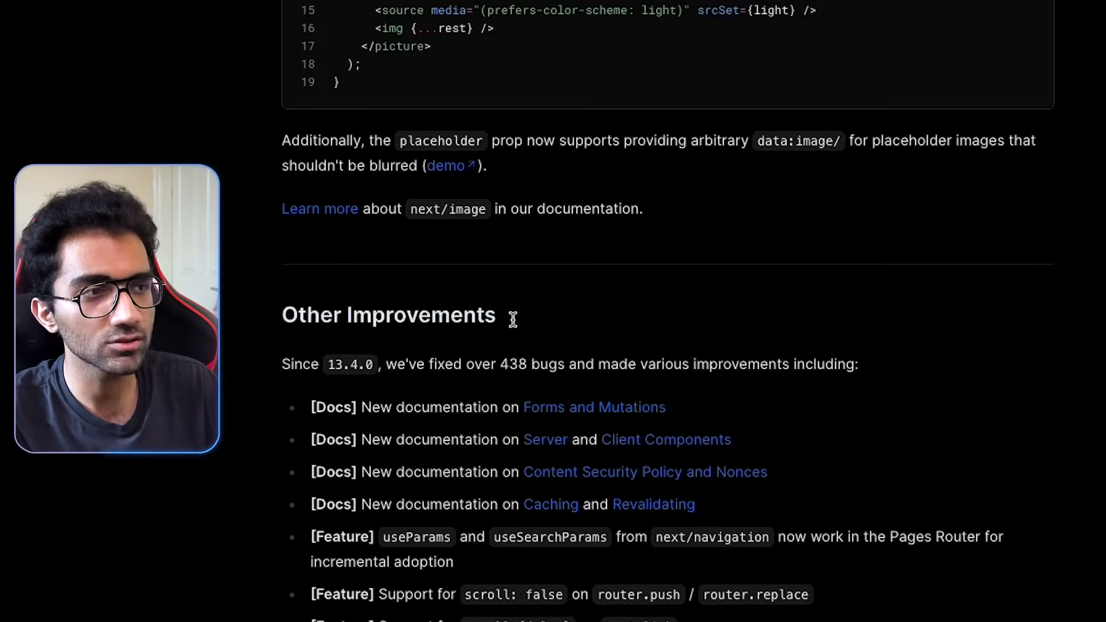
scroll("up", 3)
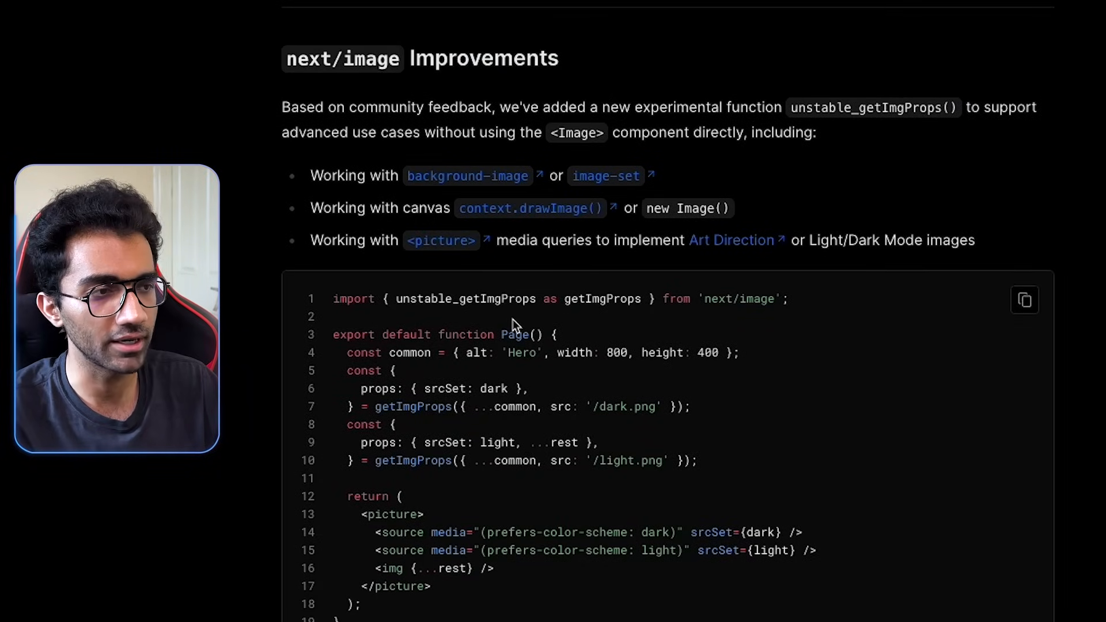
scroll("down", 3)
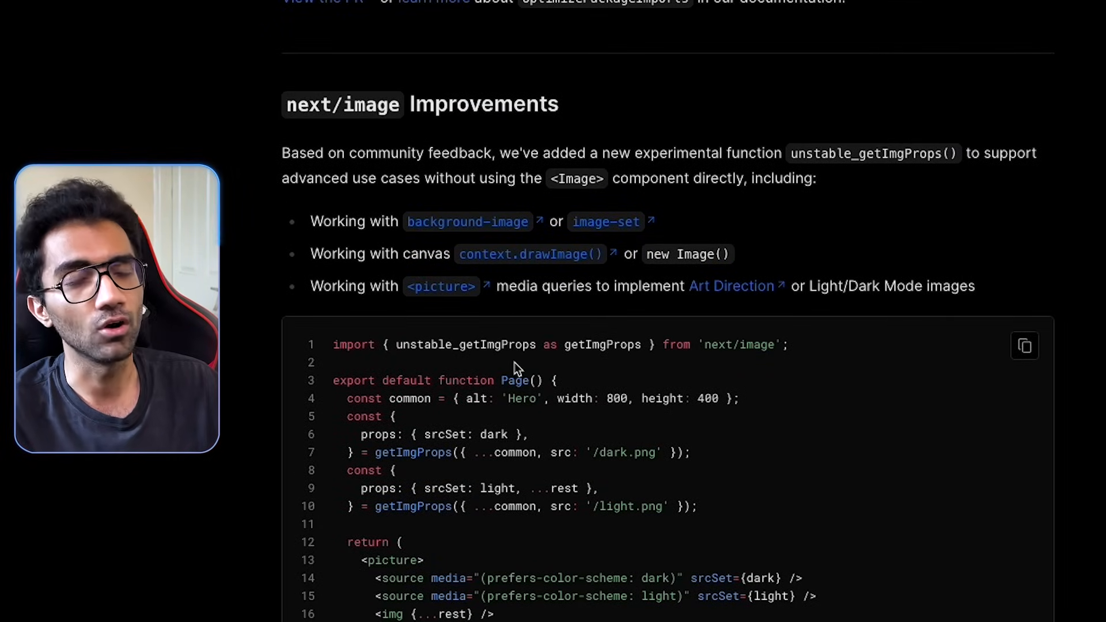
scroll("down", 3)
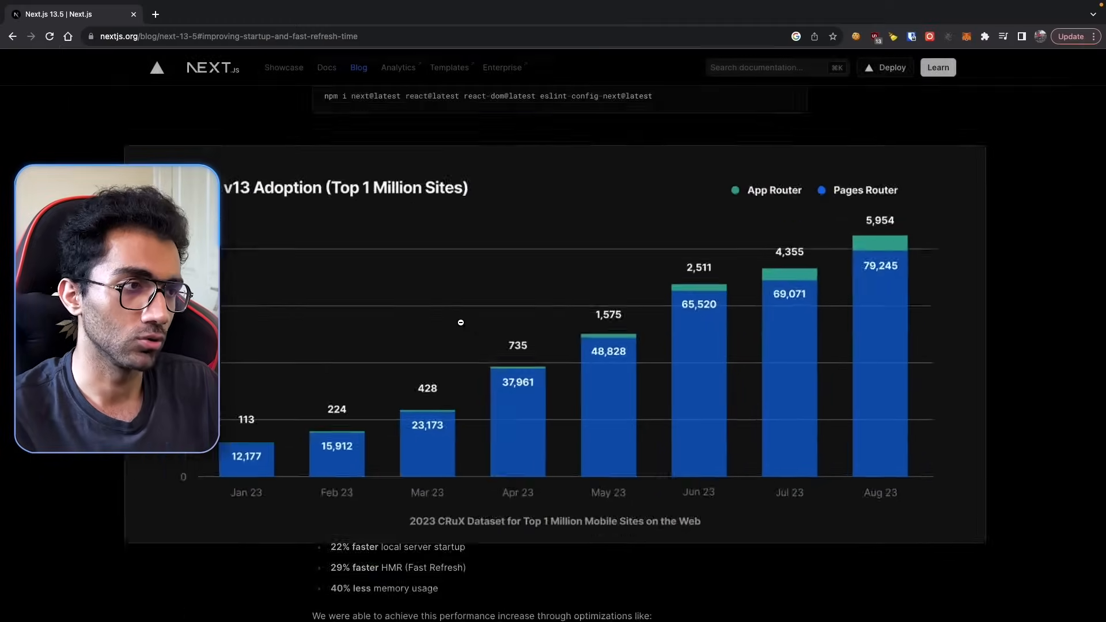
Move from the Next.js 13.5 post to the bun.sh homepage.
scroll("down", 3)
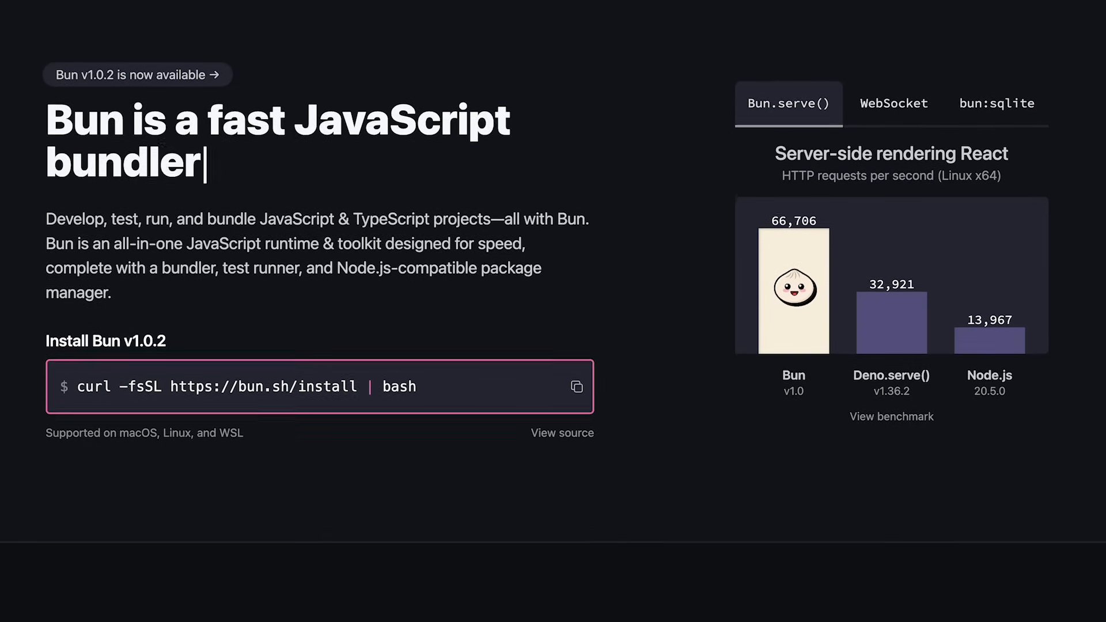
Read bun.sh's 'Bun is a JavaScript runtime' introduction, design goals and Node.js replacement overview.
scroll("down", 3)
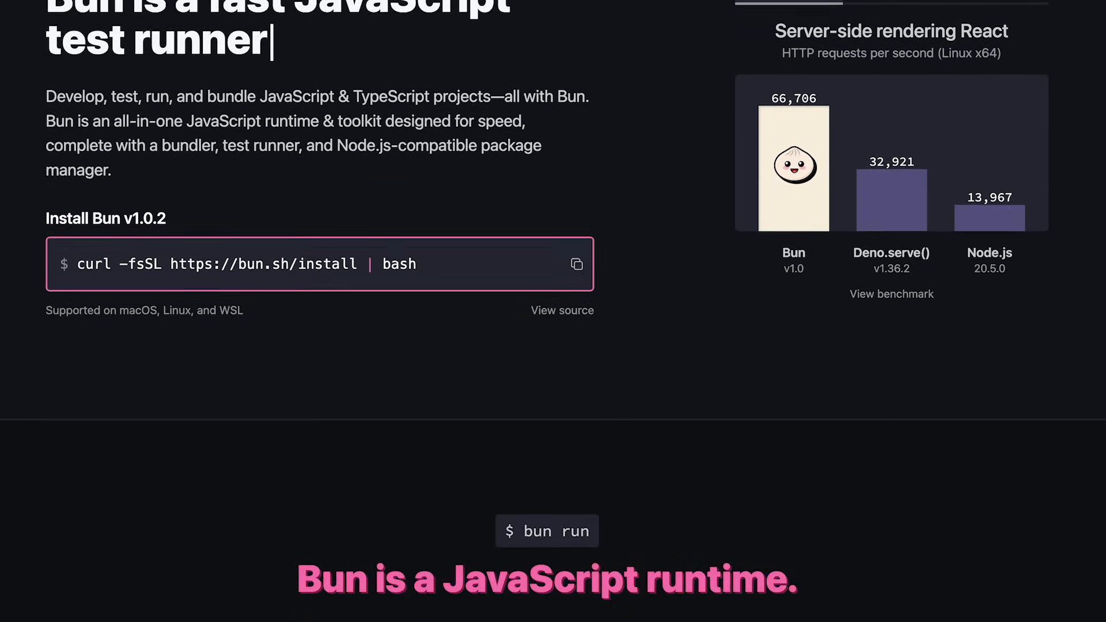
scroll("down", 3)
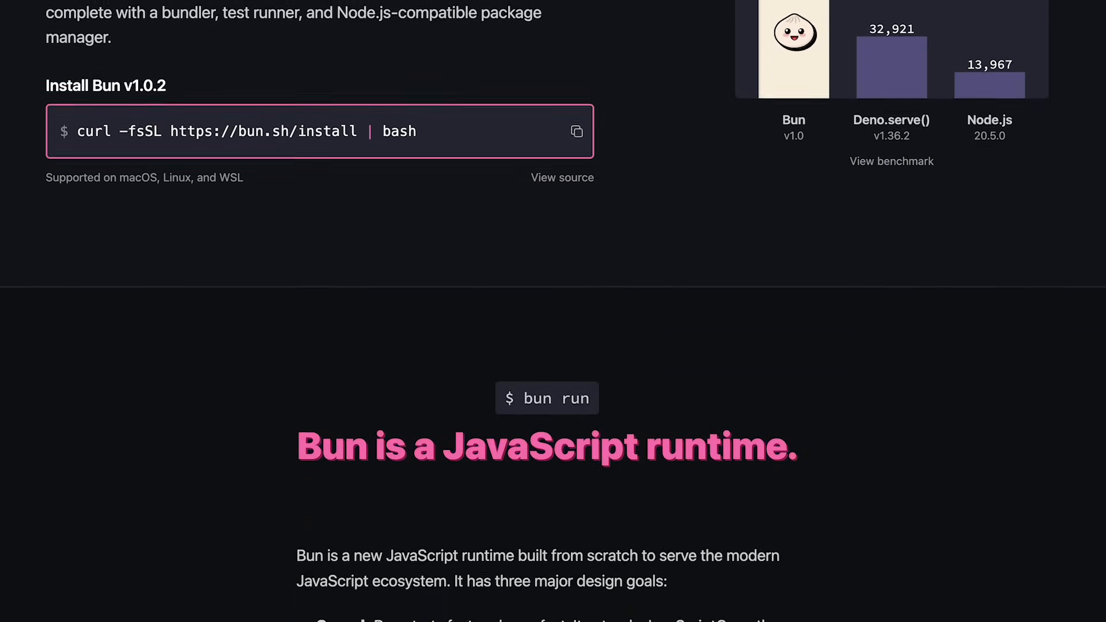
scroll("down", 3)
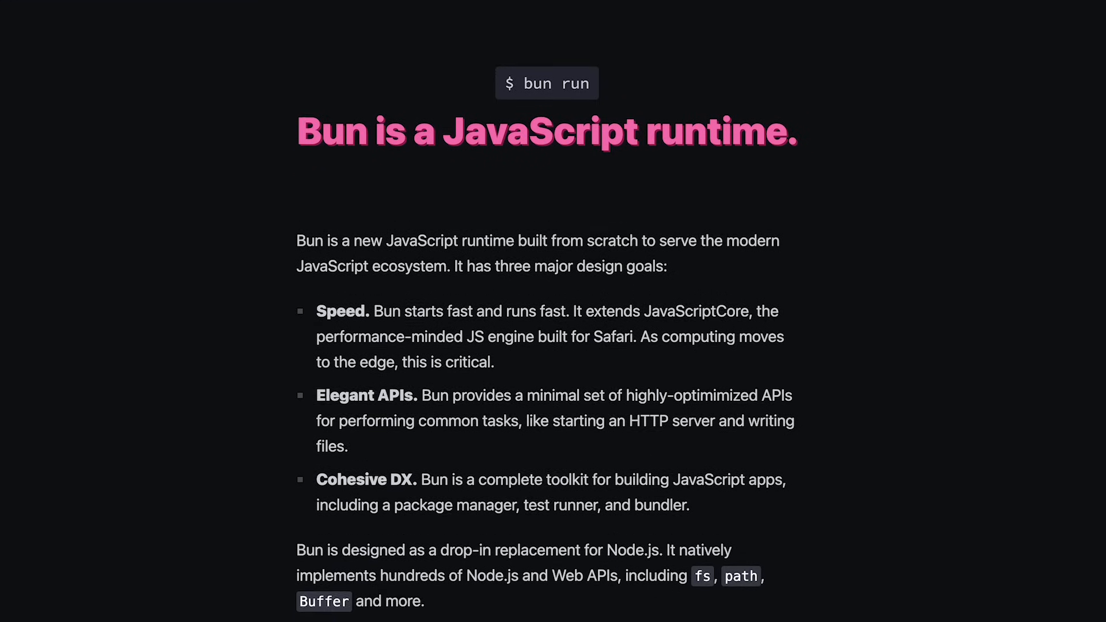
scroll("down", 3)
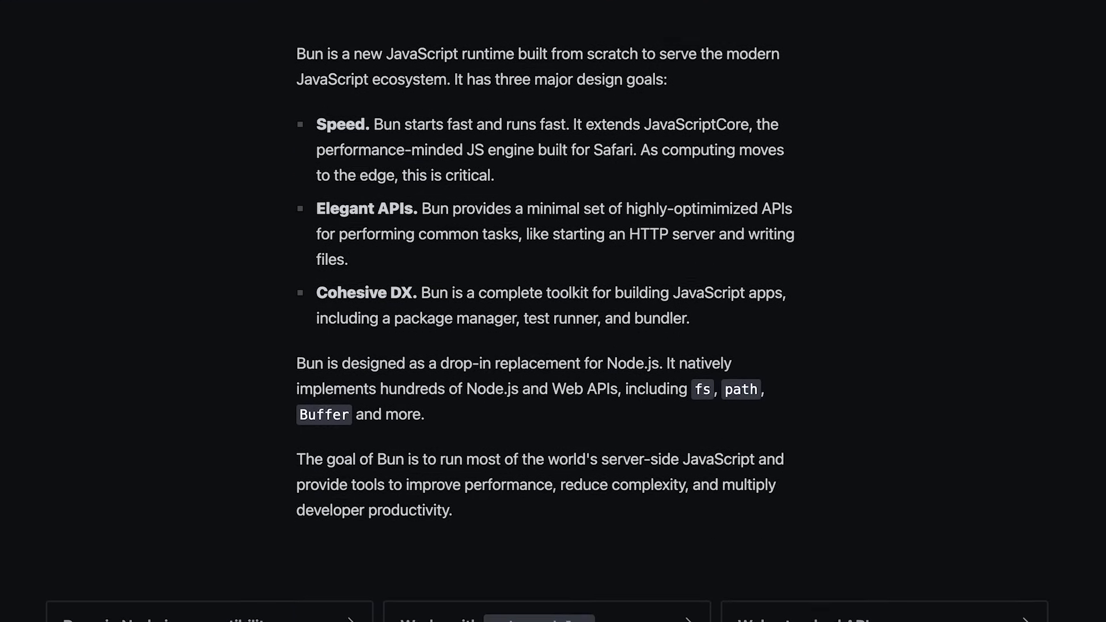
scroll("down", 3)
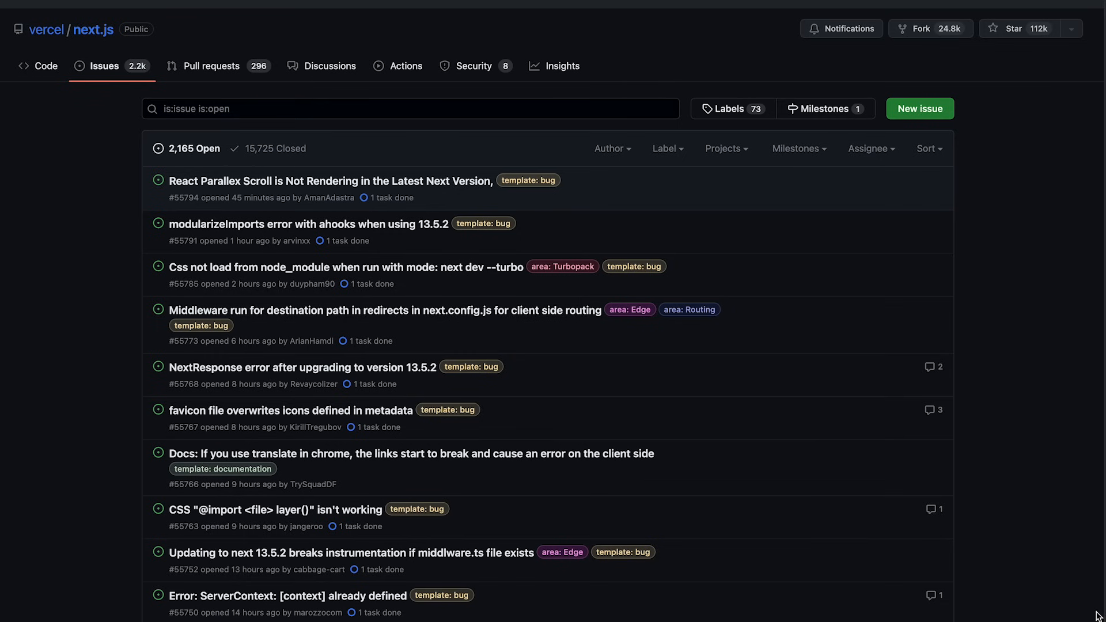
Scroll through the vercel/next.js open issues, mostly 13.5.2 bug reports.
scroll("down", 3)
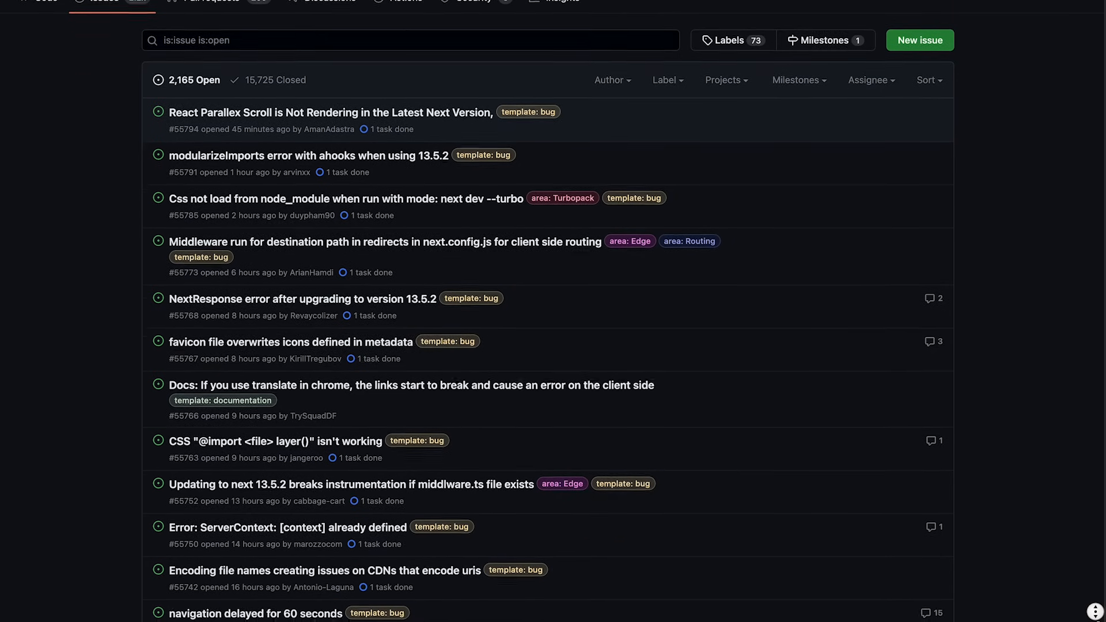
scroll("down", 3)
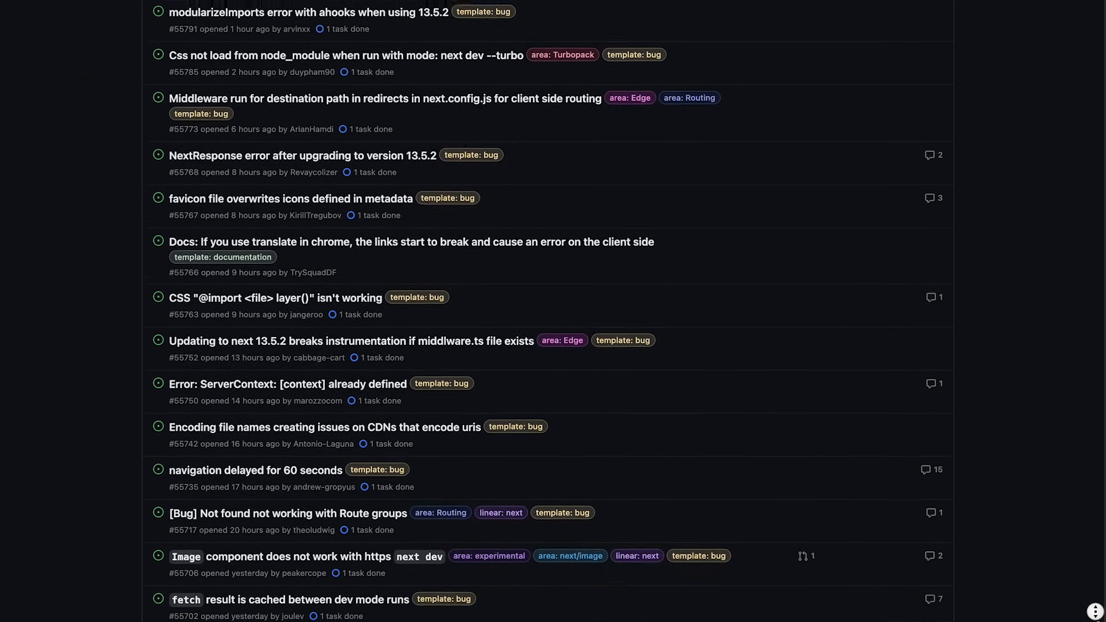
scroll("down", 3)
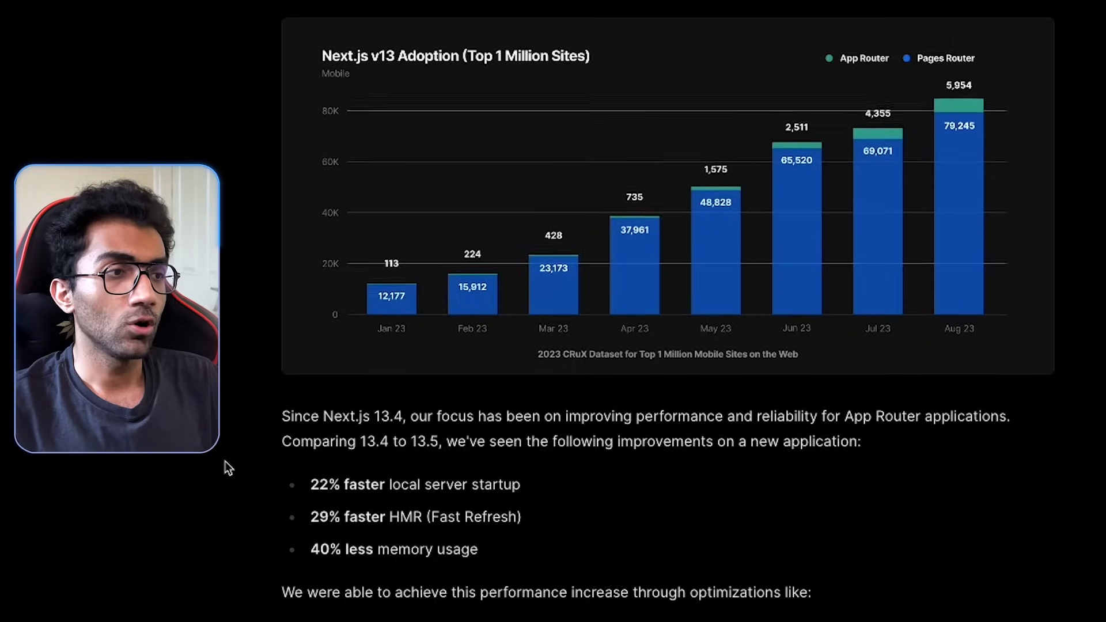
Read past the adoption chart to the performance bullets and Optimized Package Imports heading.
scroll("down", 3)
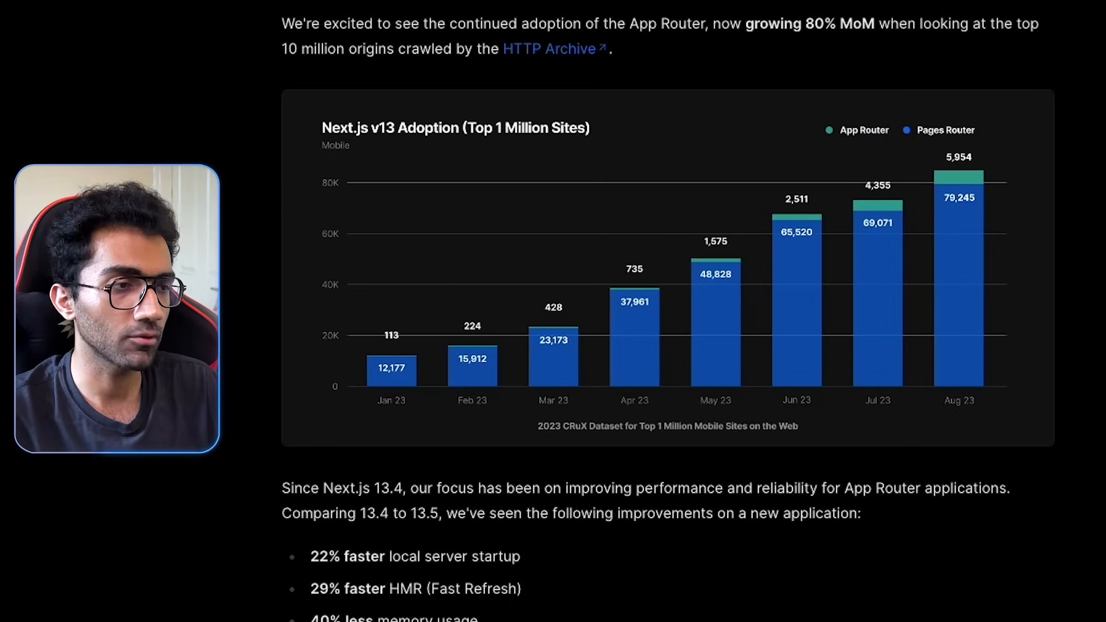
scroll("down", 3)
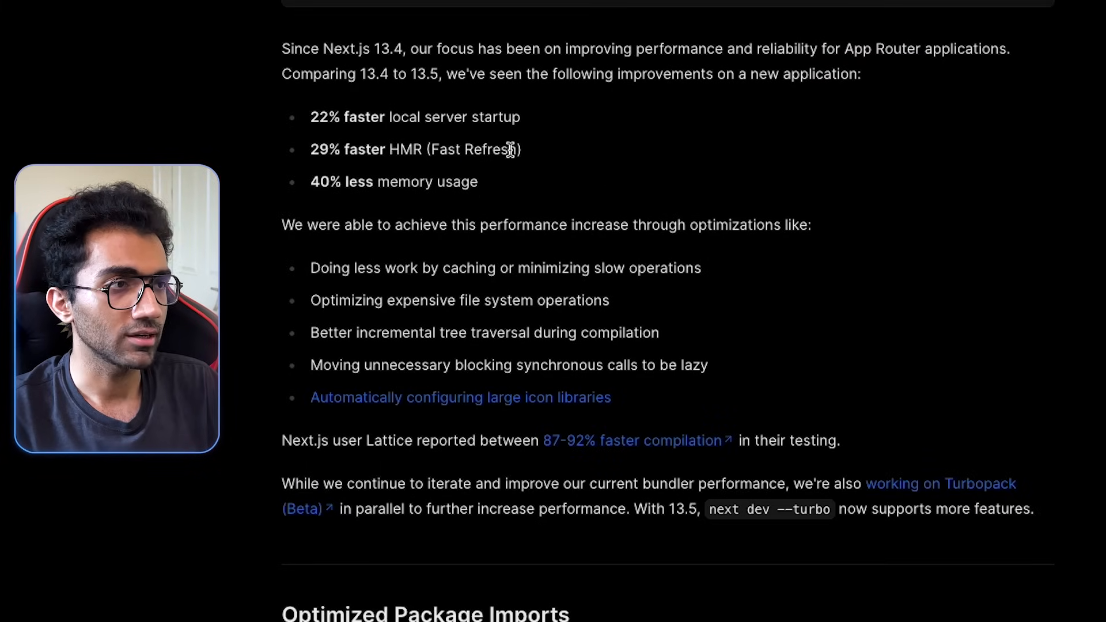
scroll("down", 3)
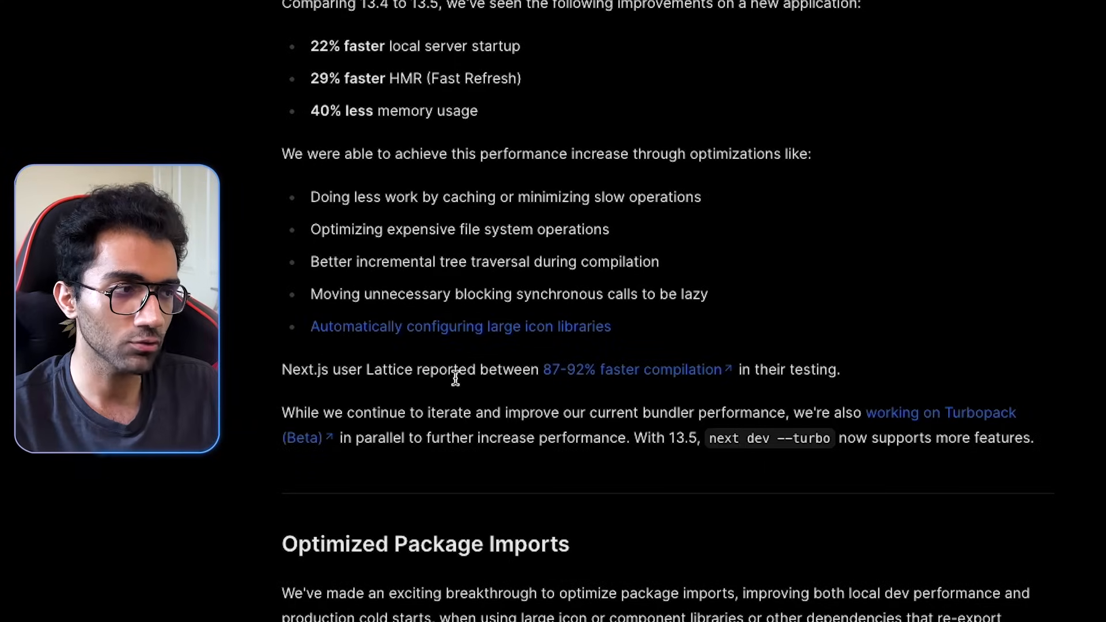
mouse_move(97, 53)
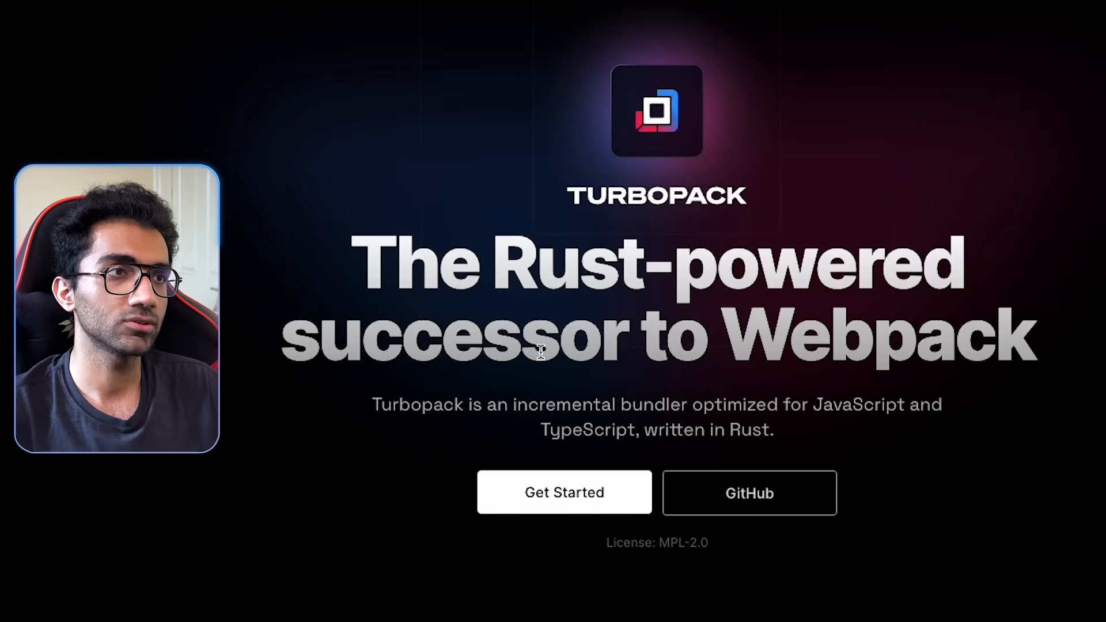
scroll("down", 3)
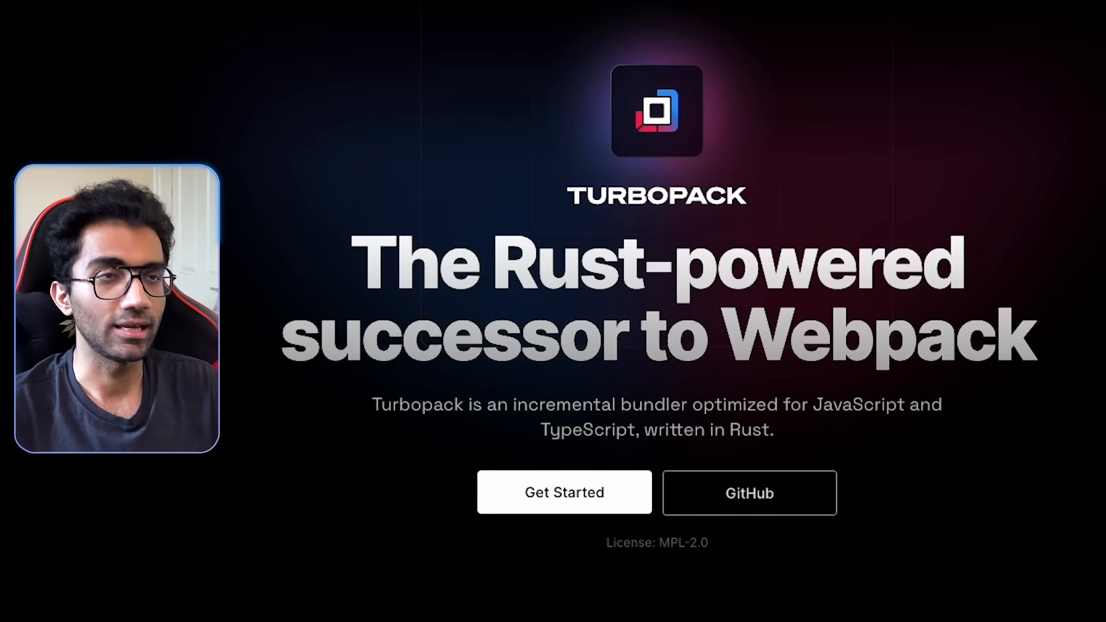
scroll("down", 3)
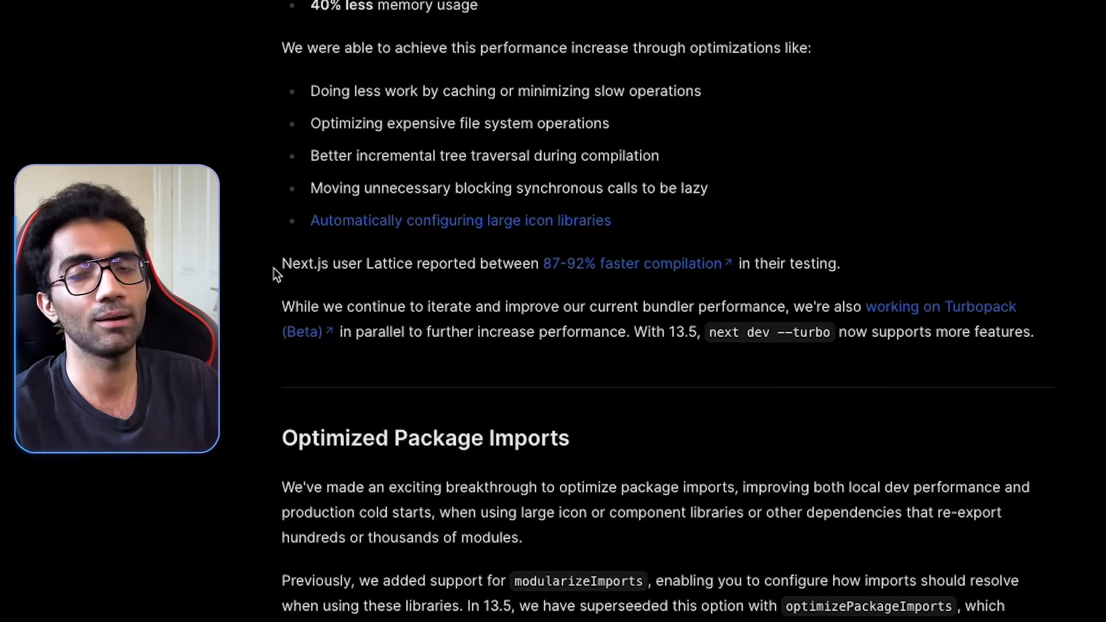
Highlight 'breakthrough to optimize package imports,' in the Optimized Package Imports section.
scroll("up", 3)
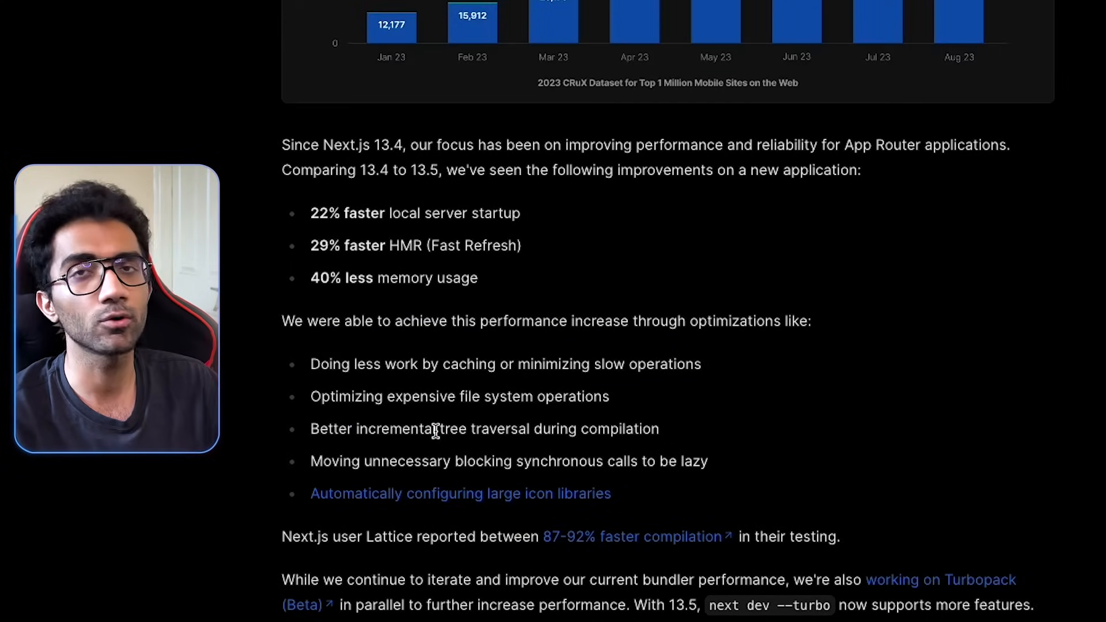
scroll("down", 3)
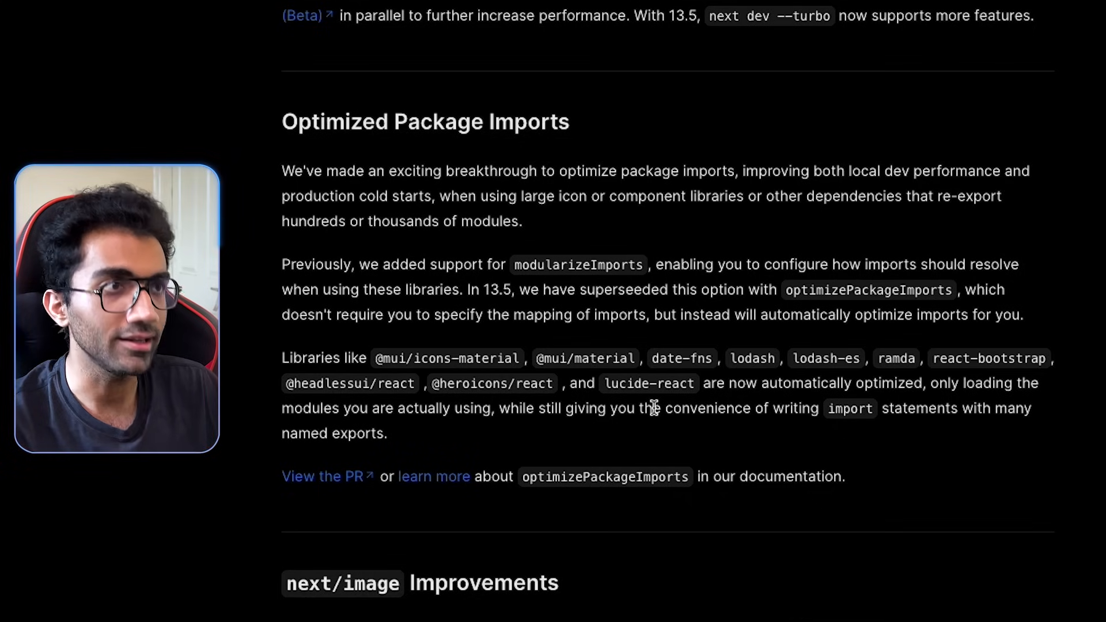
left_click(320, 476)
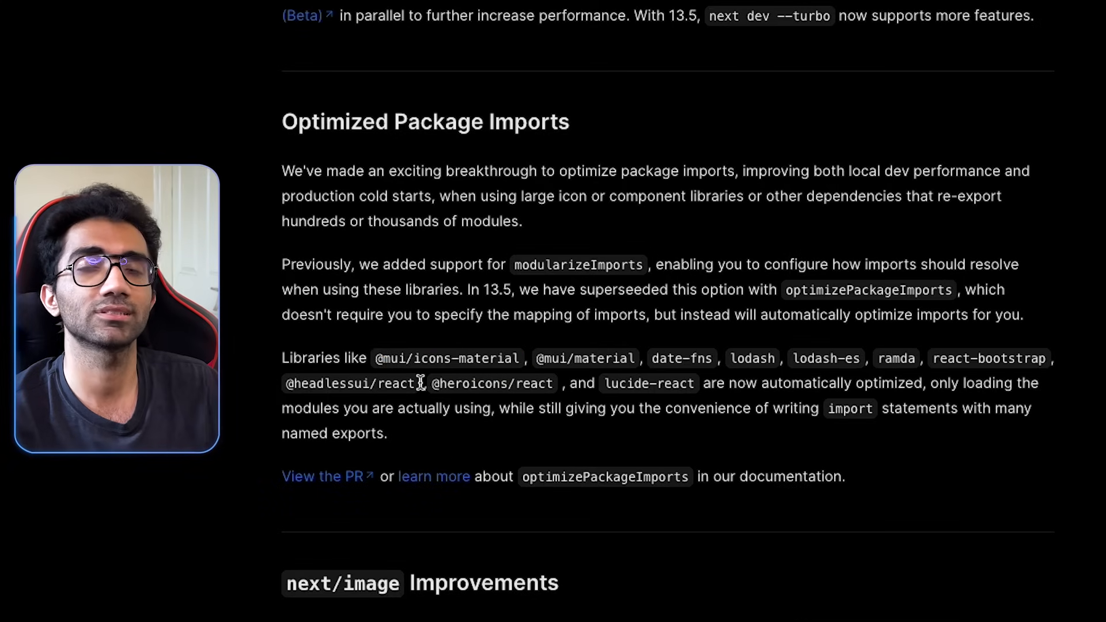
left_click_drag(386, 170, 697, 170)
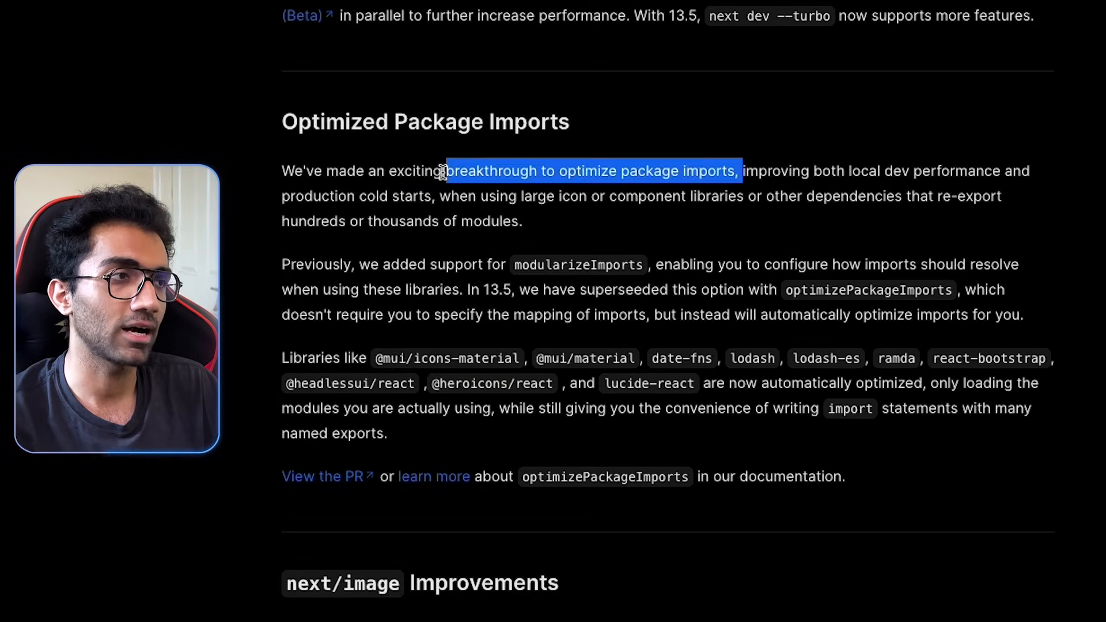
scroll("down", 3)
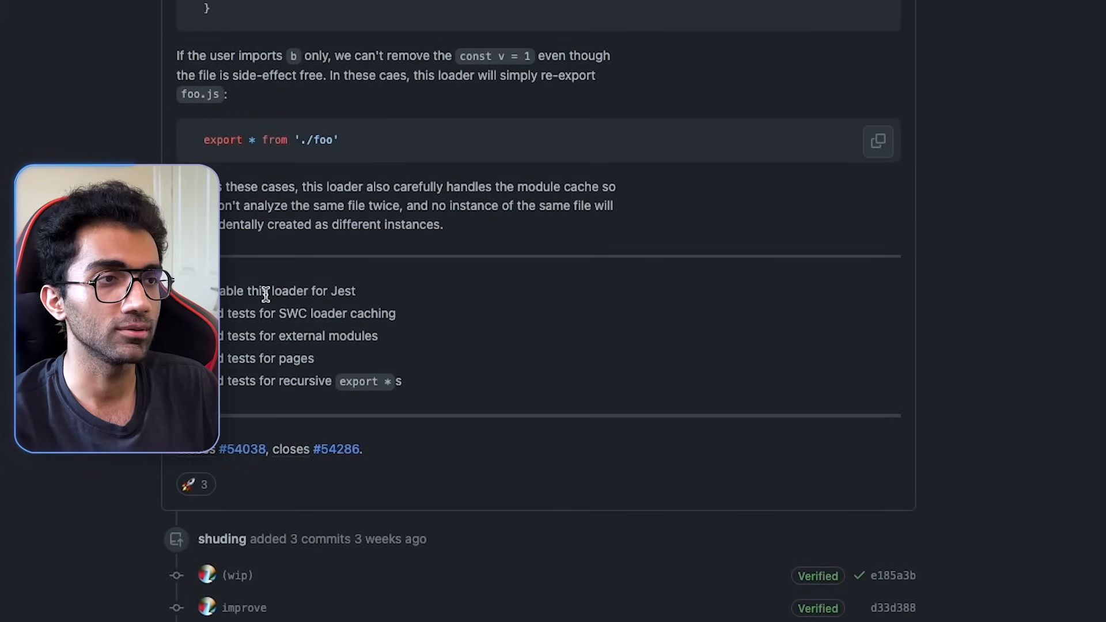
Scroll the optimizePackageImports pull request through its test task list and commits.
scroll("down", 3)
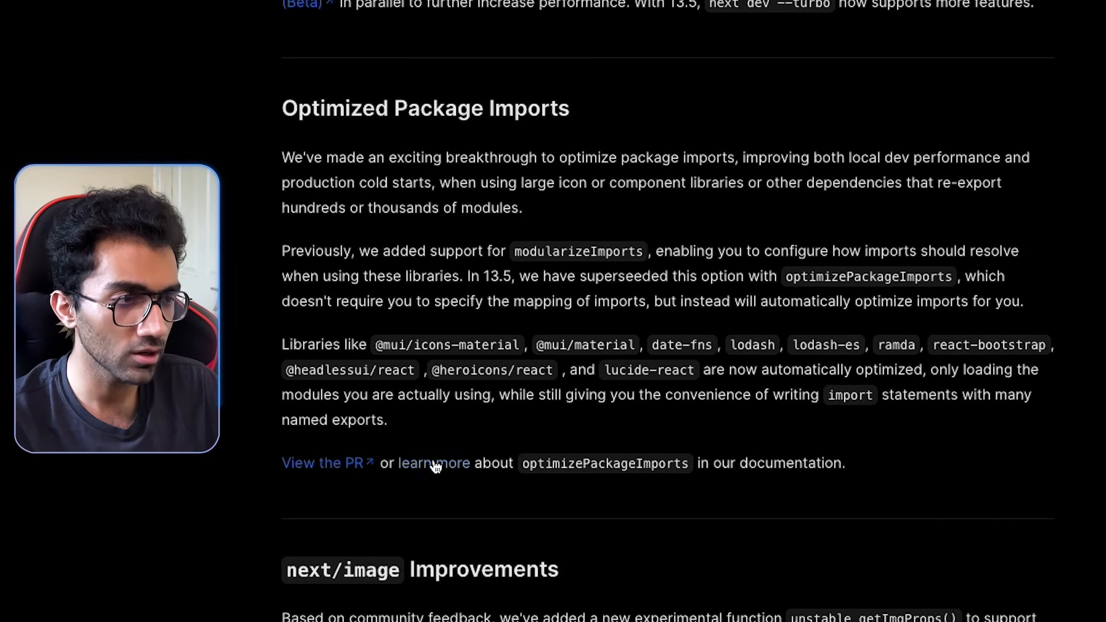
Read the rest of Optimized Package Imports down to the next/image getImgProps example.
left_click(433, 462)
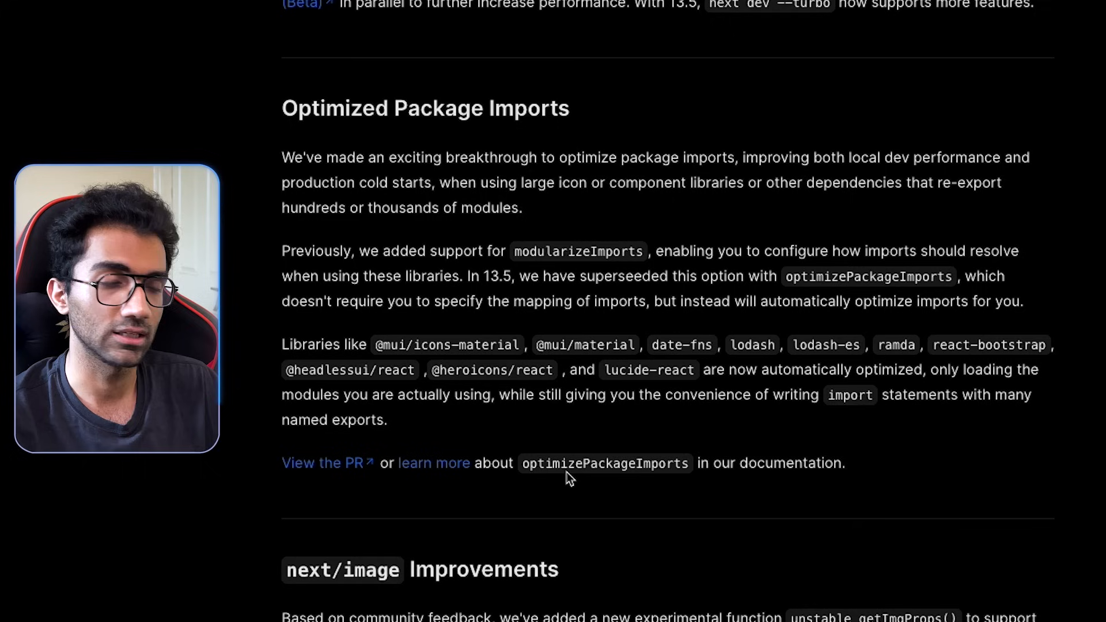
scroll("down", 3)
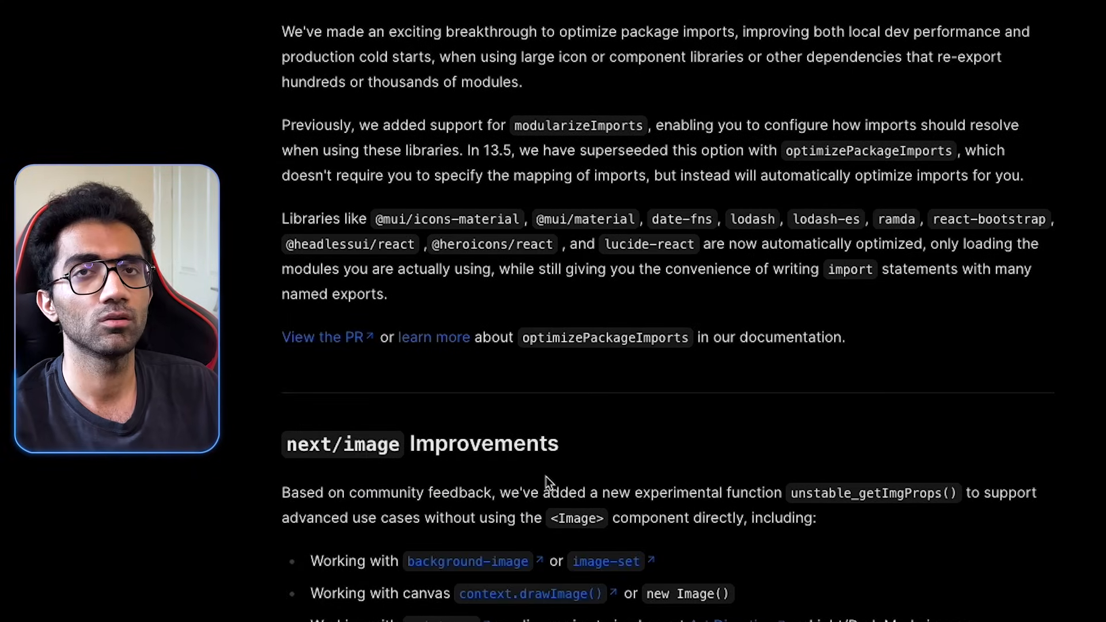
scroll("up", 3)
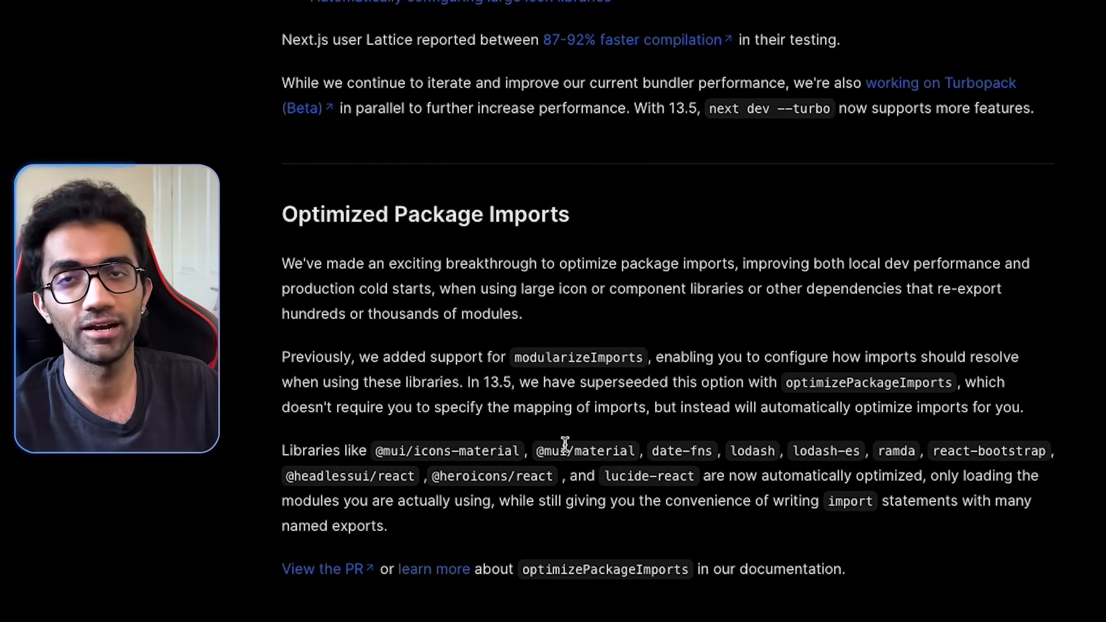
scroll("down", 3)
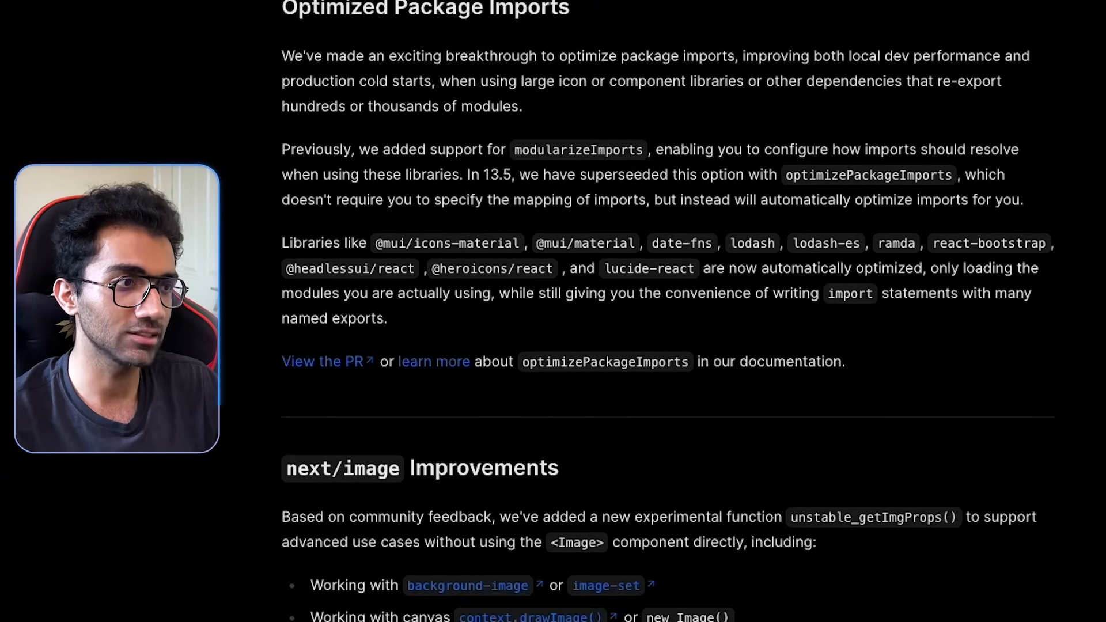
scroll("down", 3)
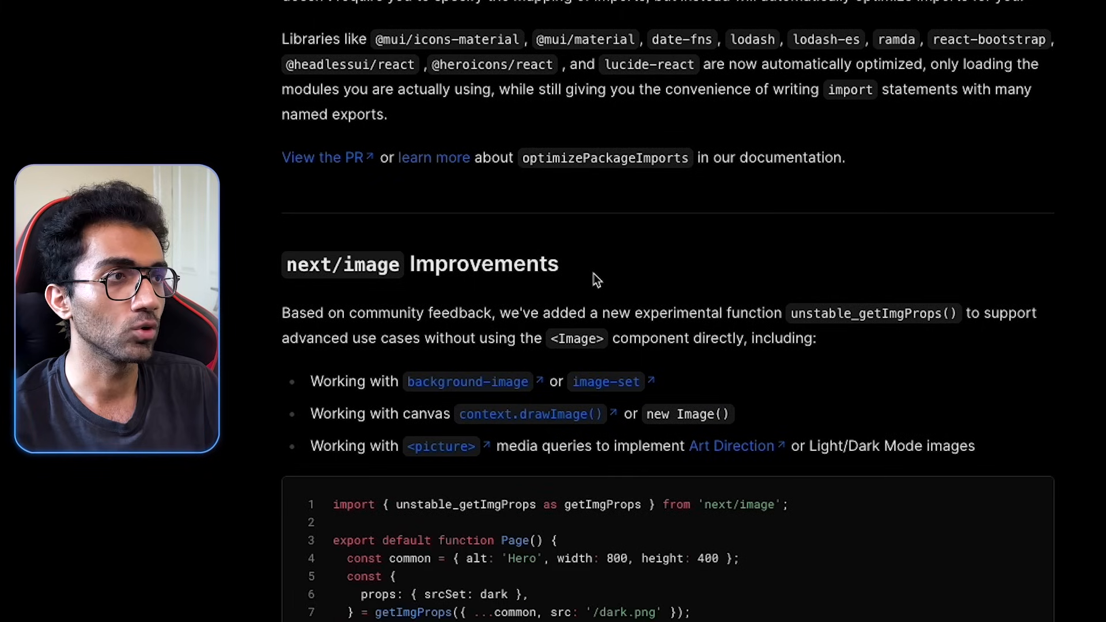
scroll("up", 3)
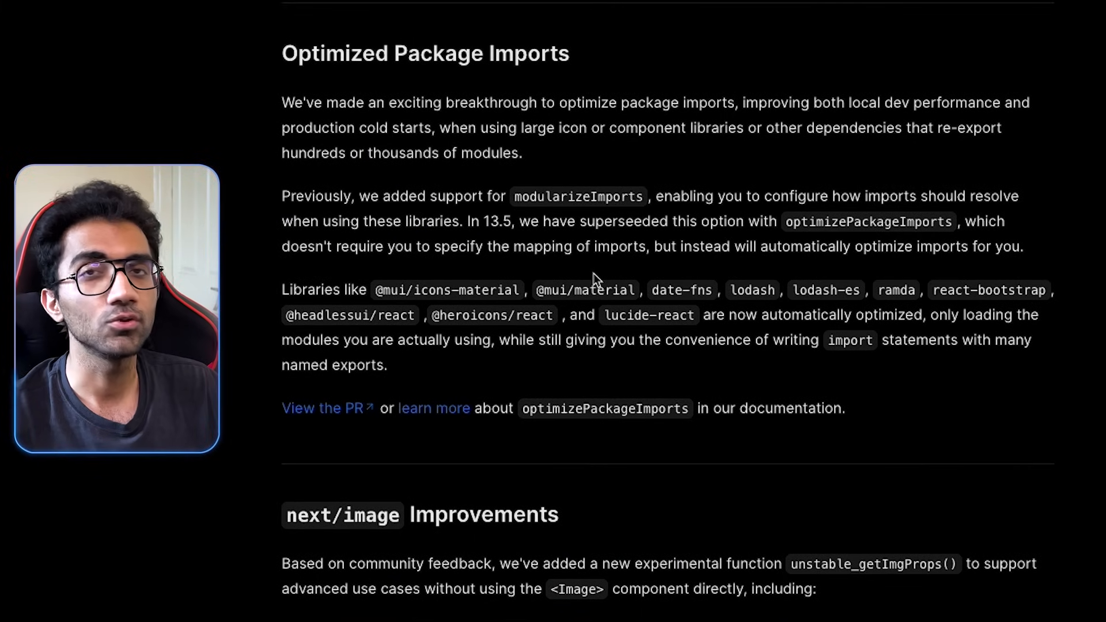
scroll("down", 3)
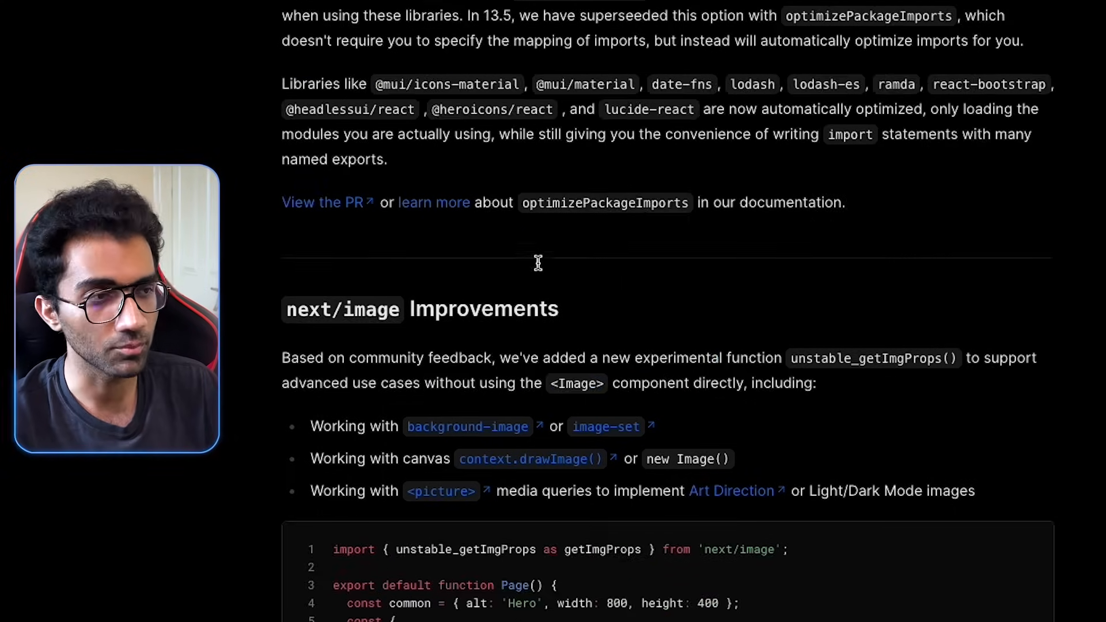
scroll("up", 3)
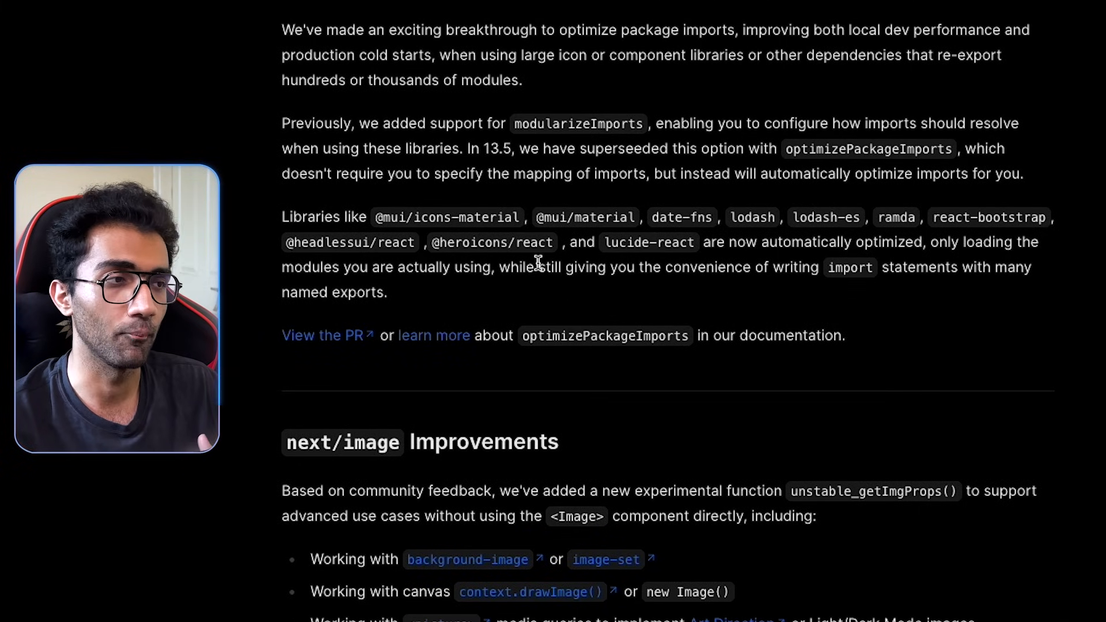
scroll("down", 3)
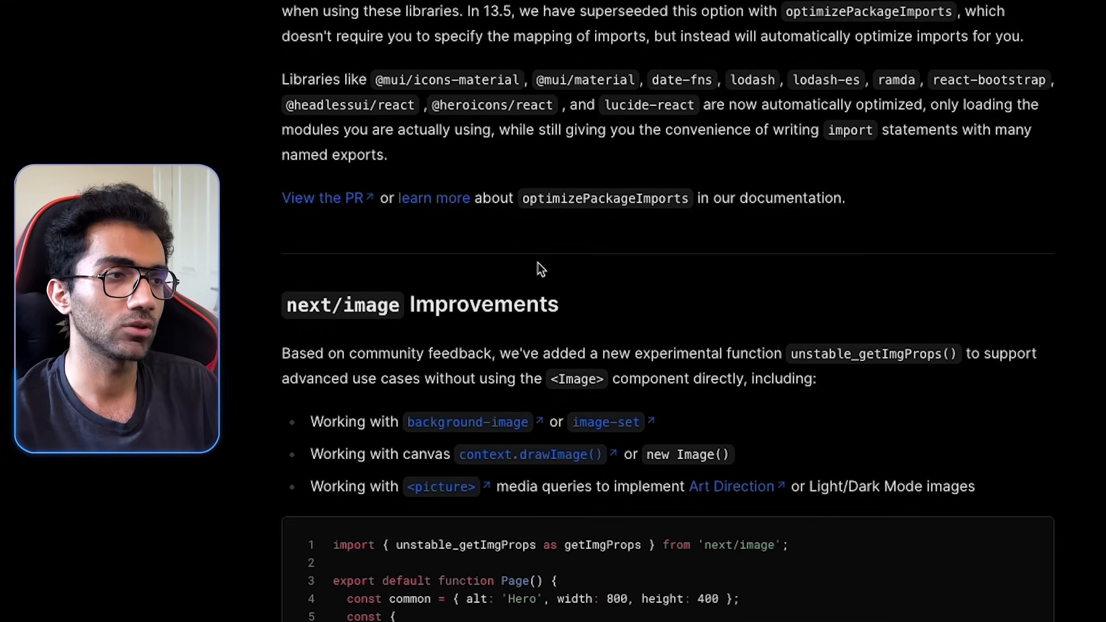
scroll("down", 3)
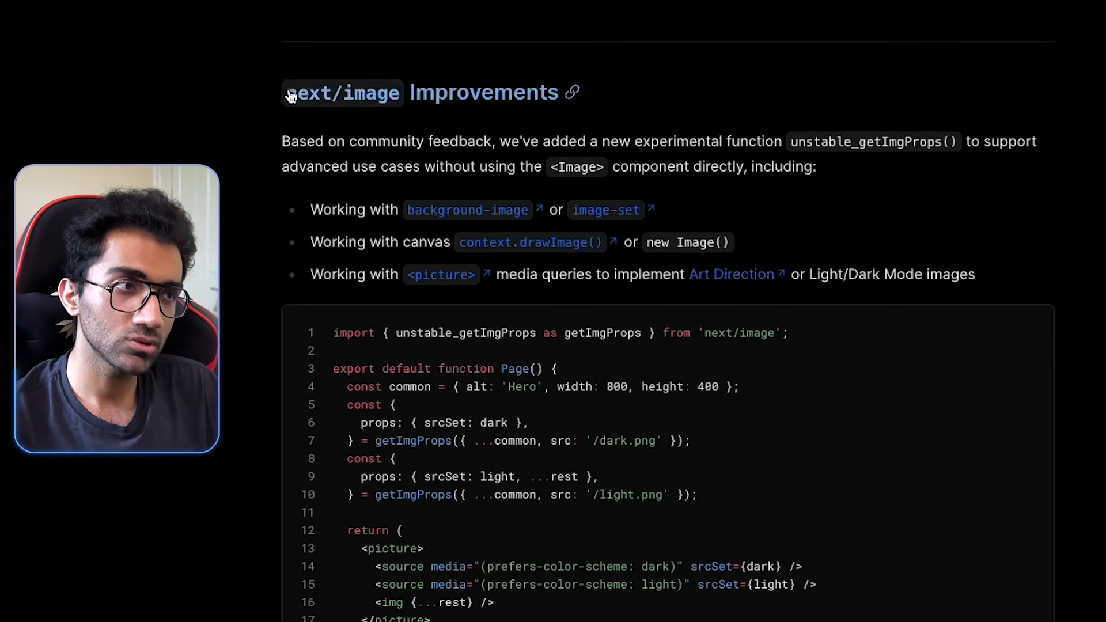
mouse_move(502, 131)
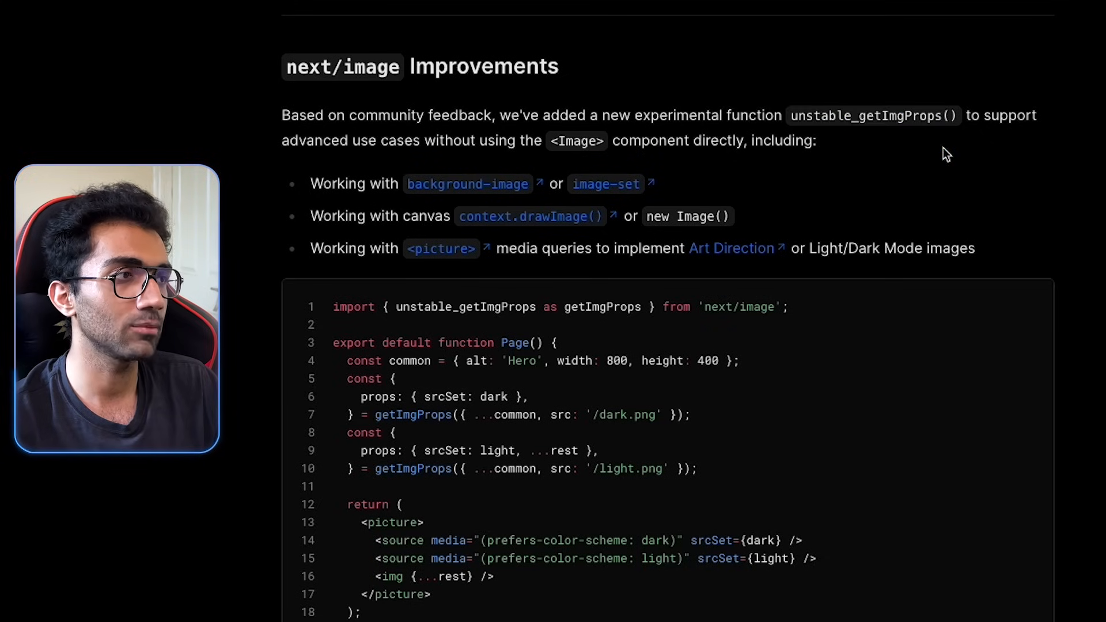
scroll("down", 3)
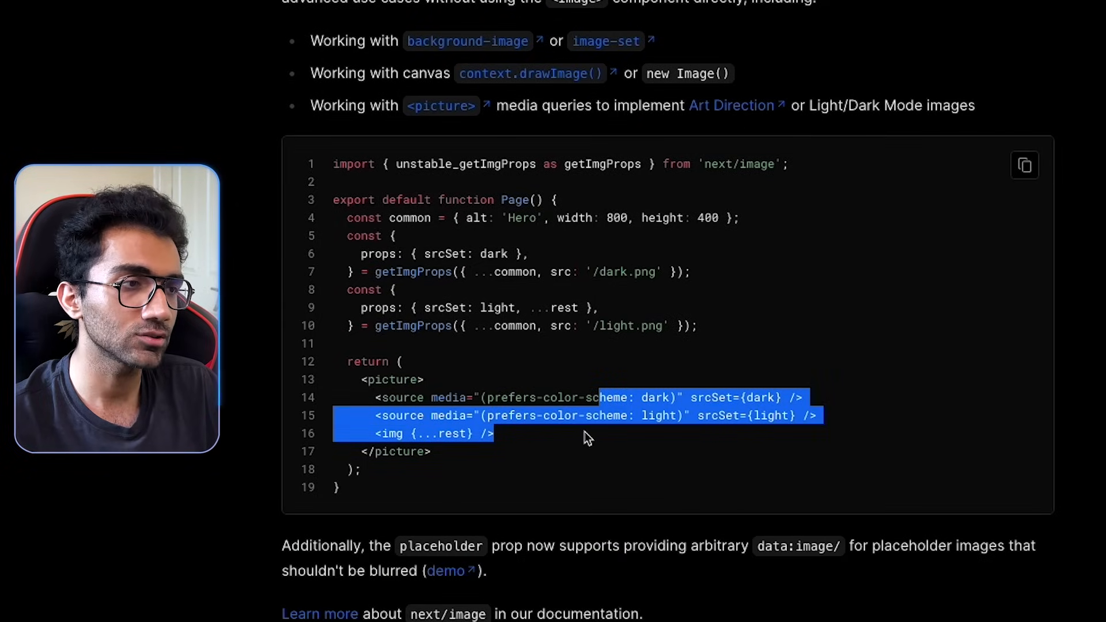
left_click(413, 349)
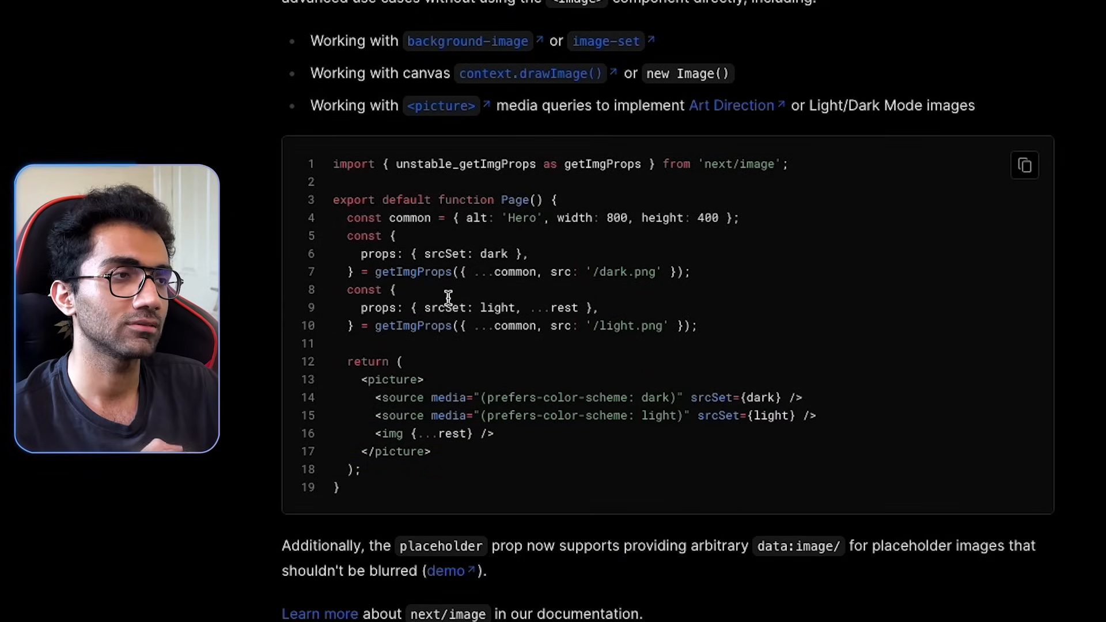
scroll("down", 3)
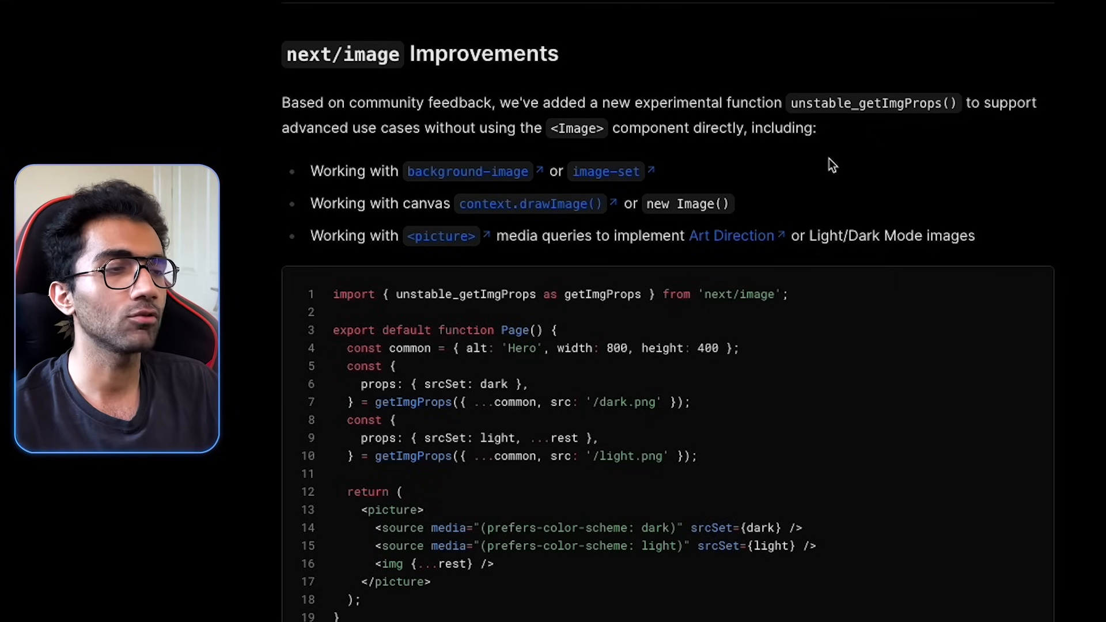
left_click_drag(361, 509, 411, 564)
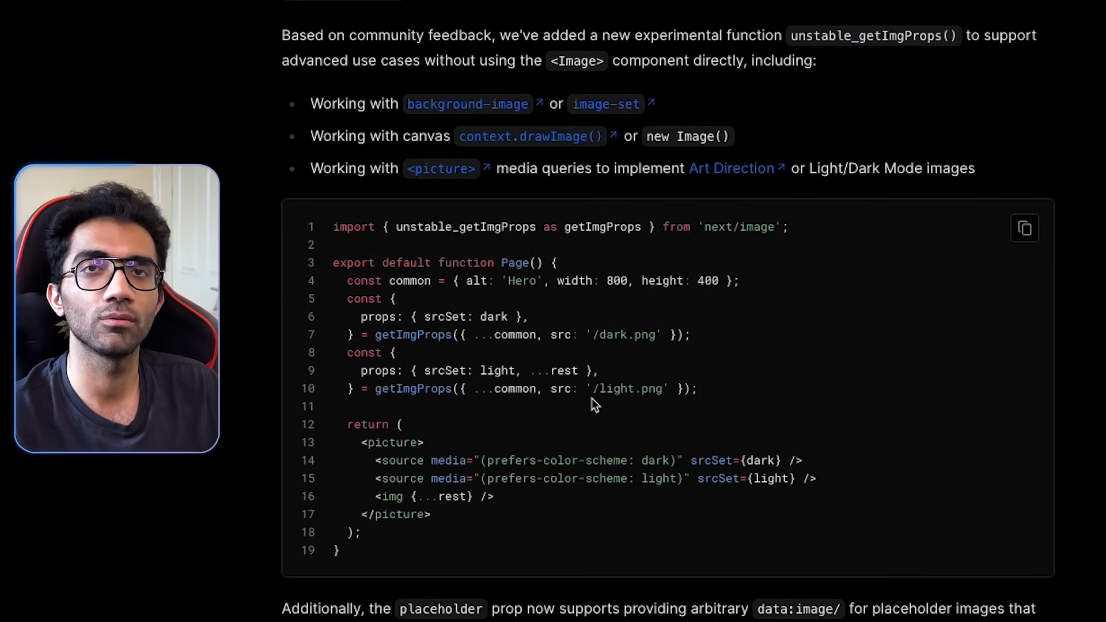
scroll("down", 3)
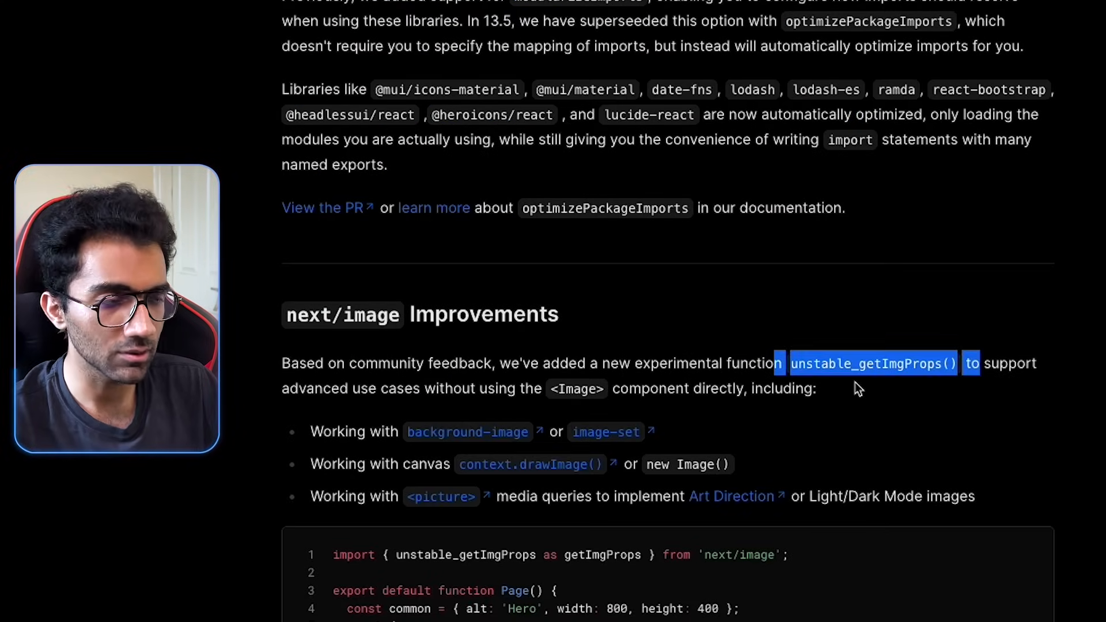
scroll("down", 3)
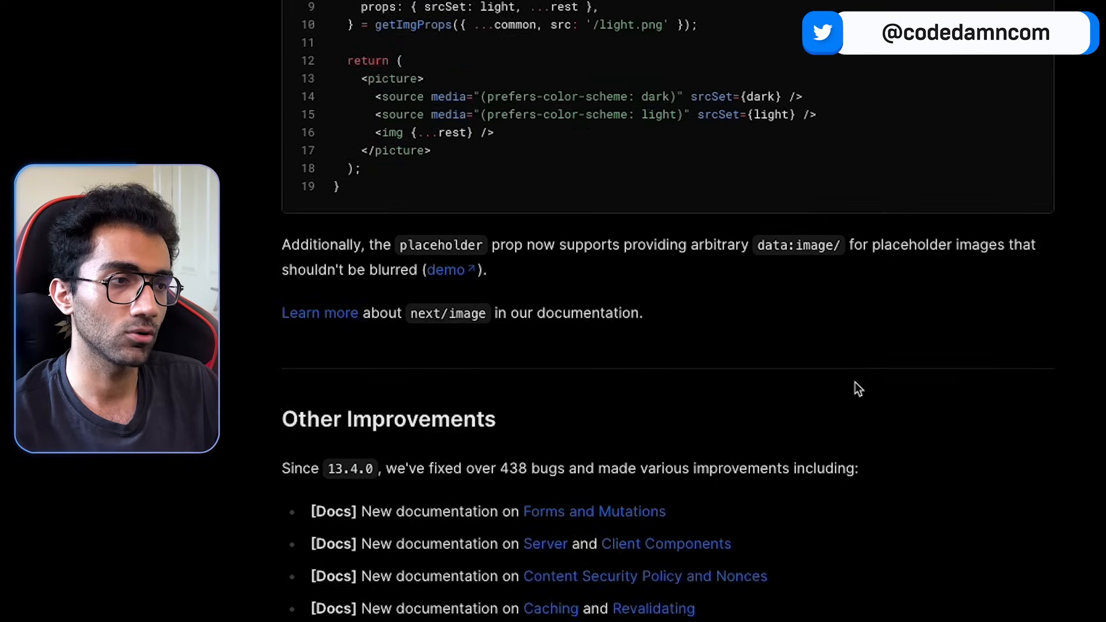
scroll("down", 3)
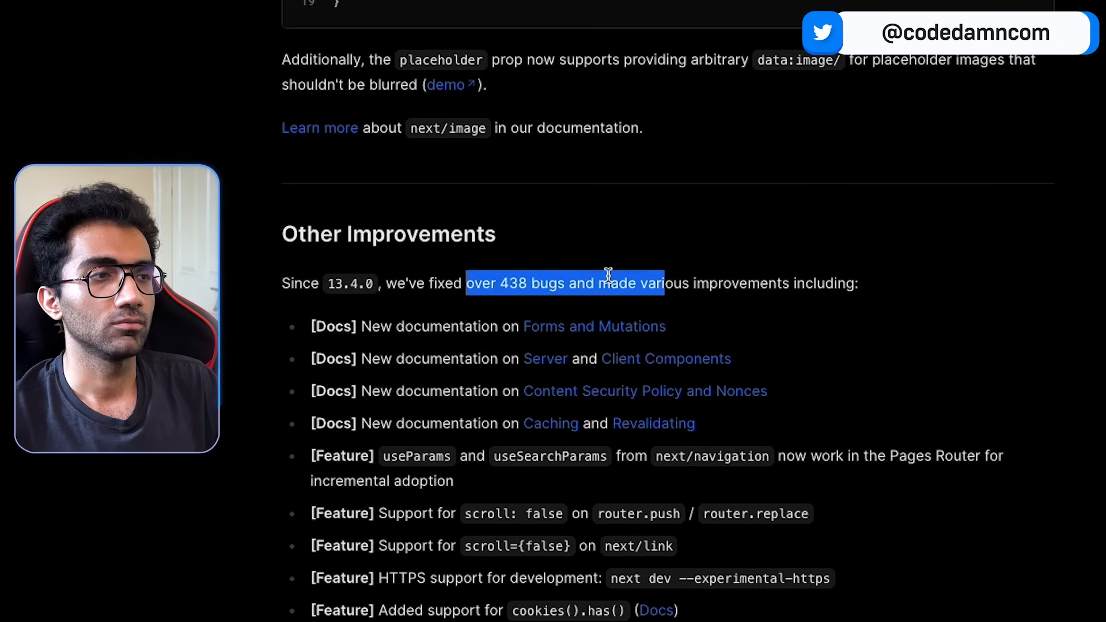
scroll("down", 3)
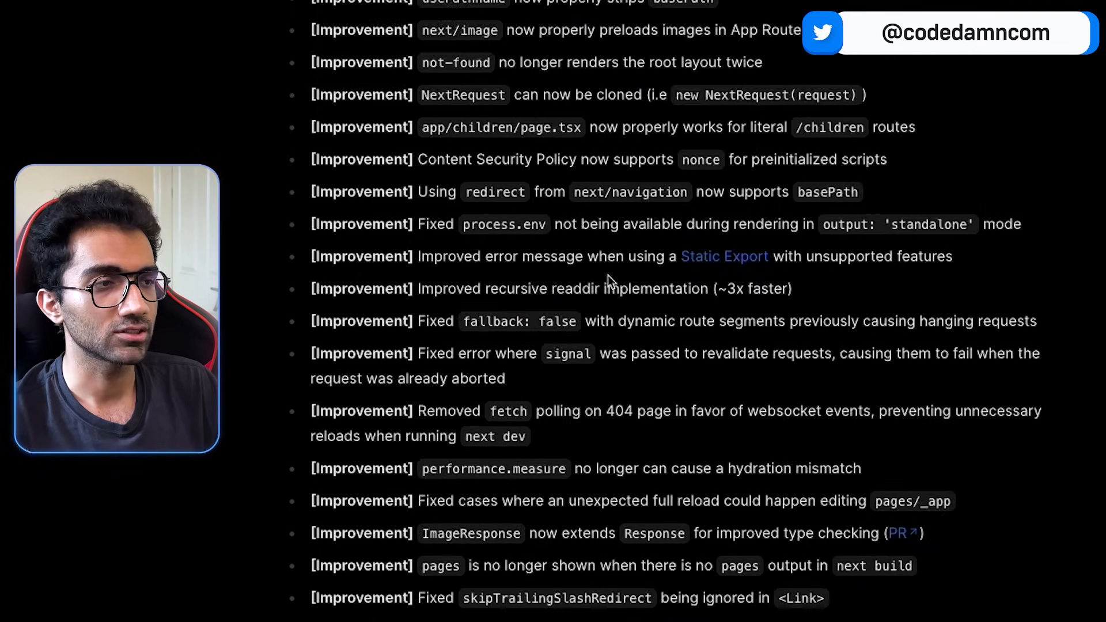
scroll("down", 3)
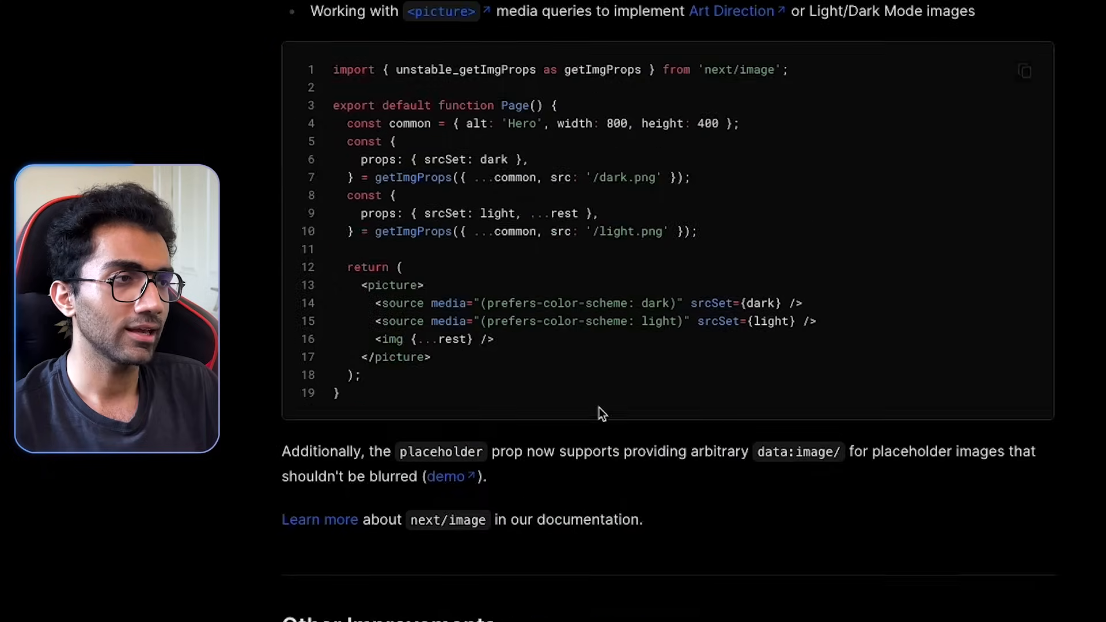
scroll("down", 3)
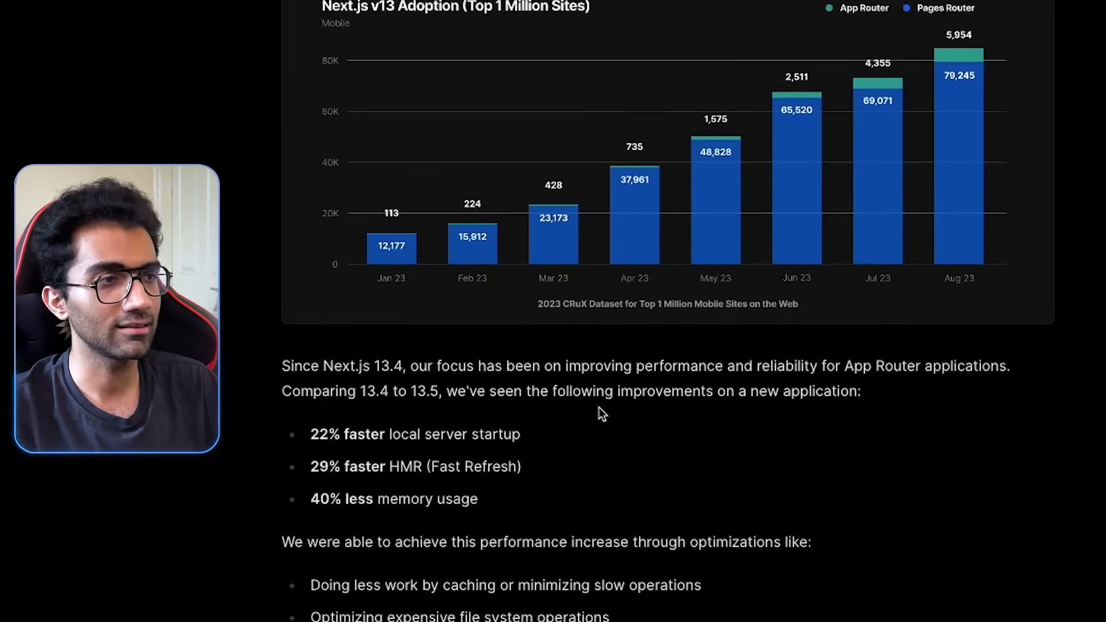
scroll("down", 3)
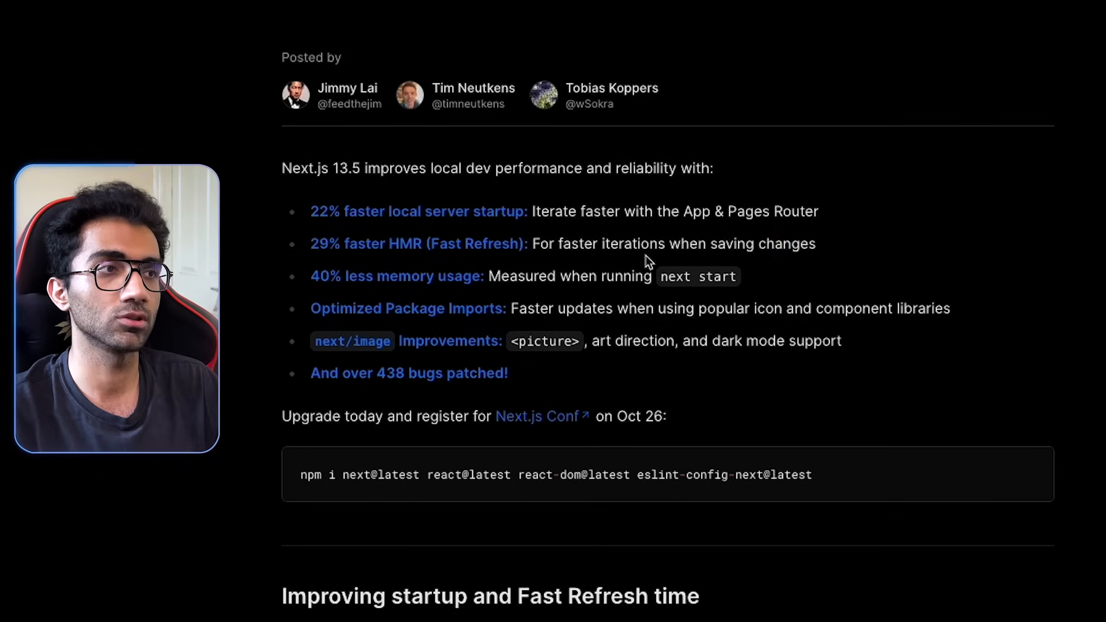
scroll("up", 3)
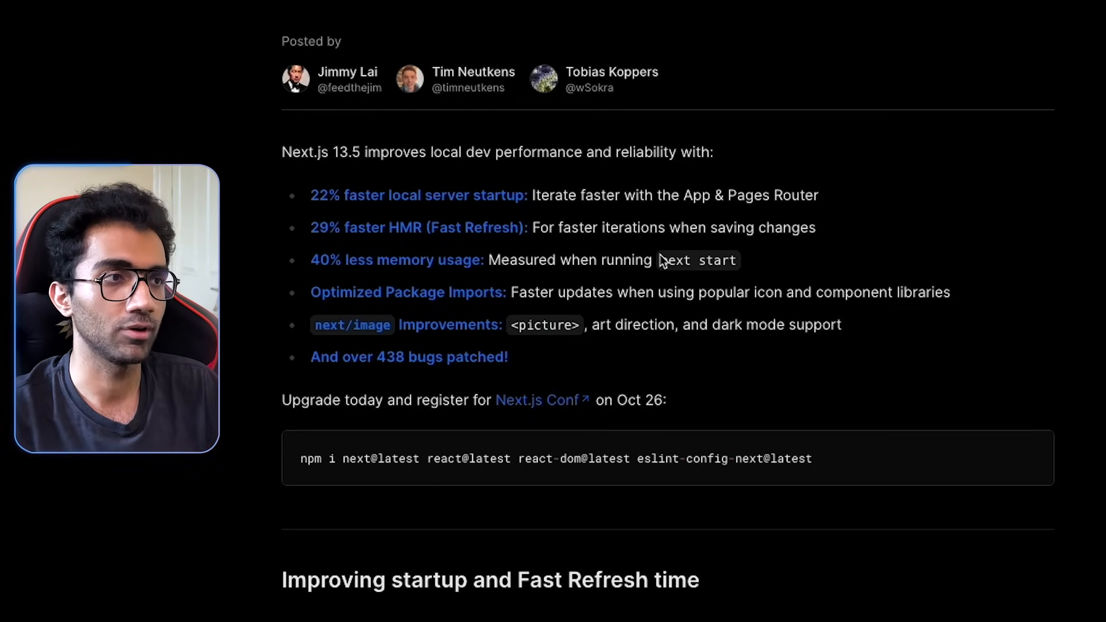
mouse_move(517, 177)
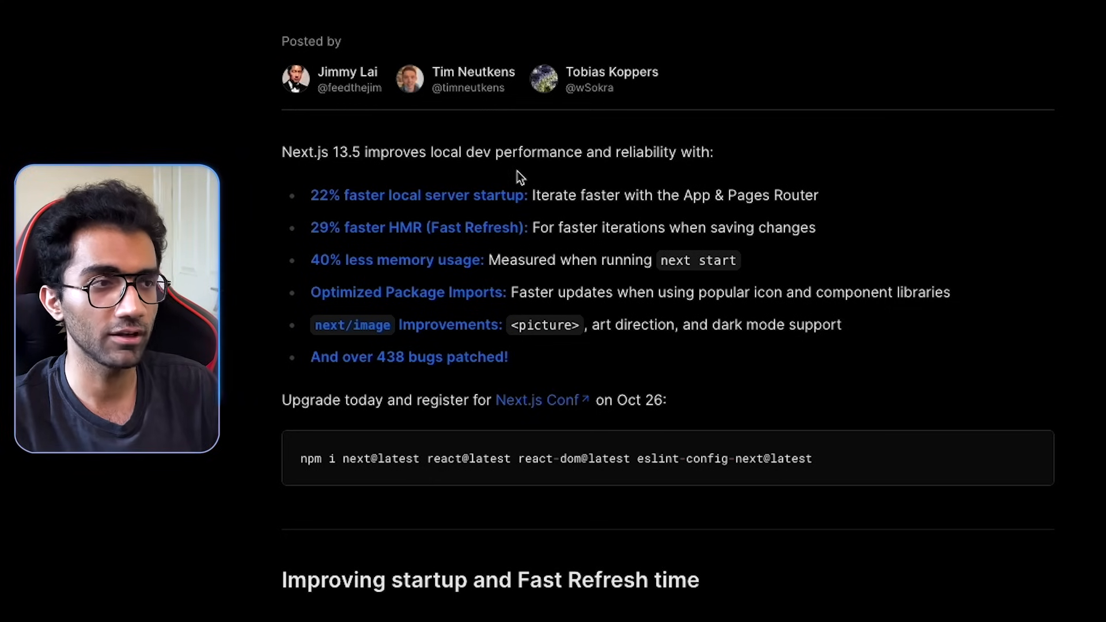
scroll("down", 3)
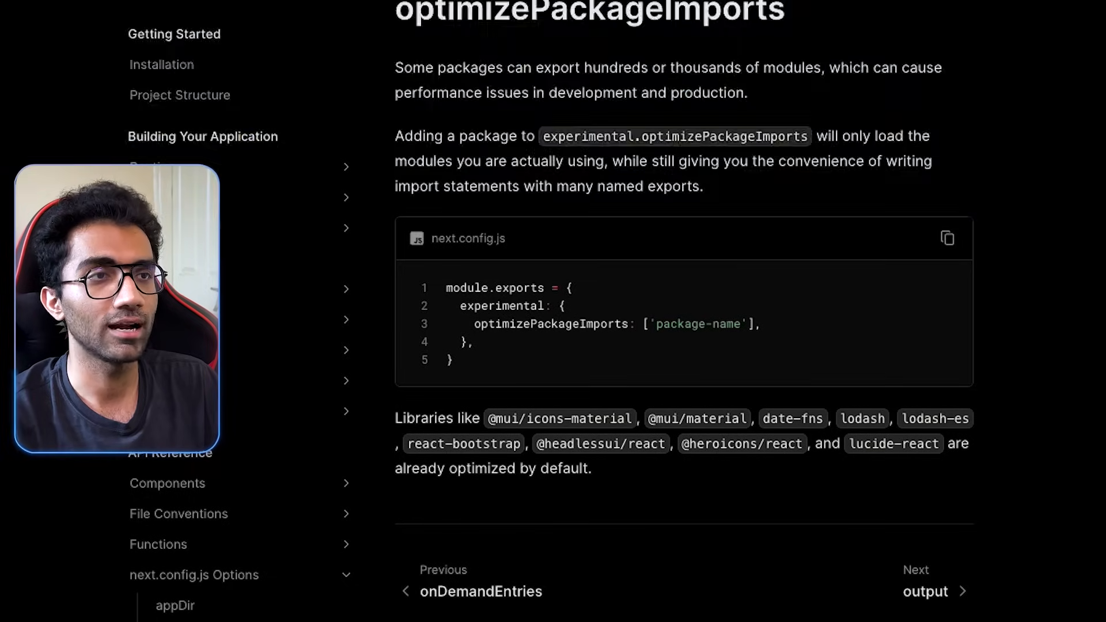
Open the optimizePackageImports docs page showing the next.config.js example.
left_click(208, 14)
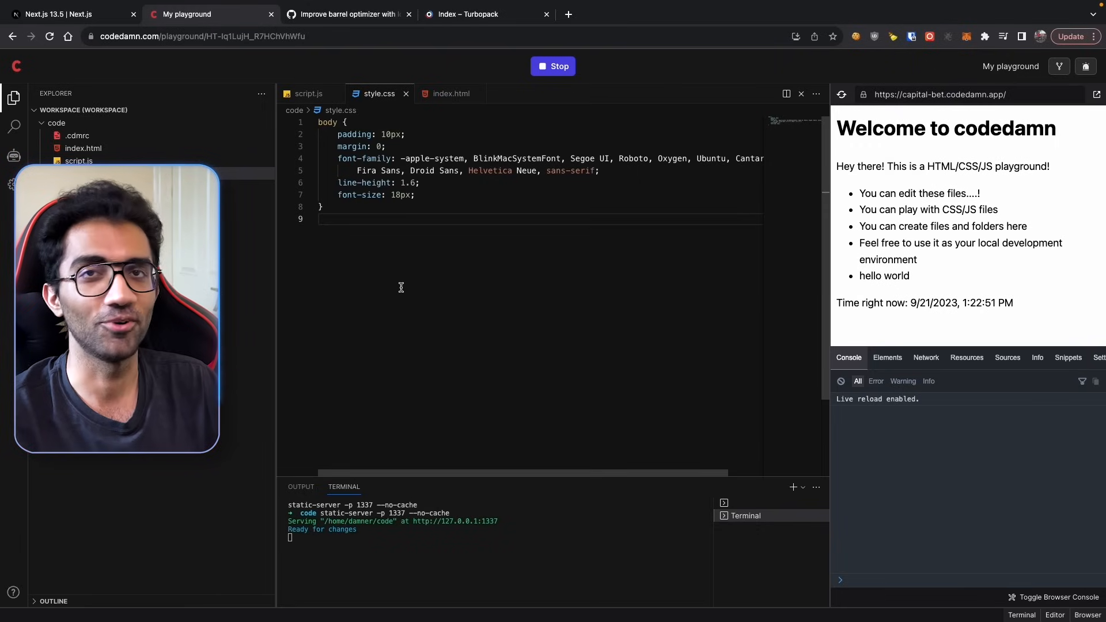
Open index.html beside style.css in the playground, then return to the blog tab.
left_click(450, 93)
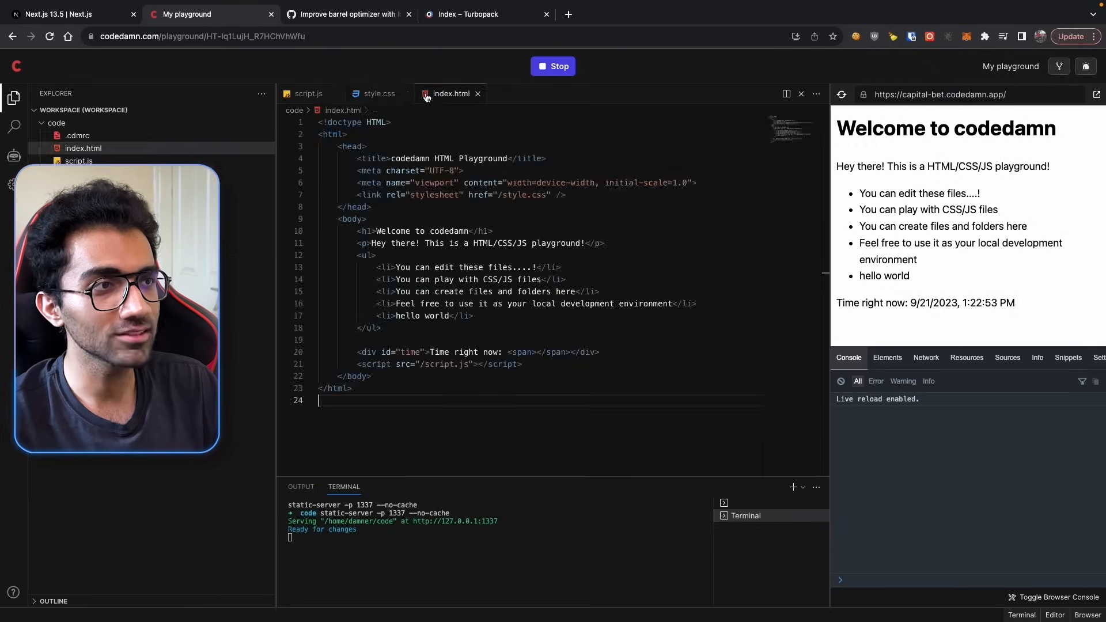
left_click(308, 93)
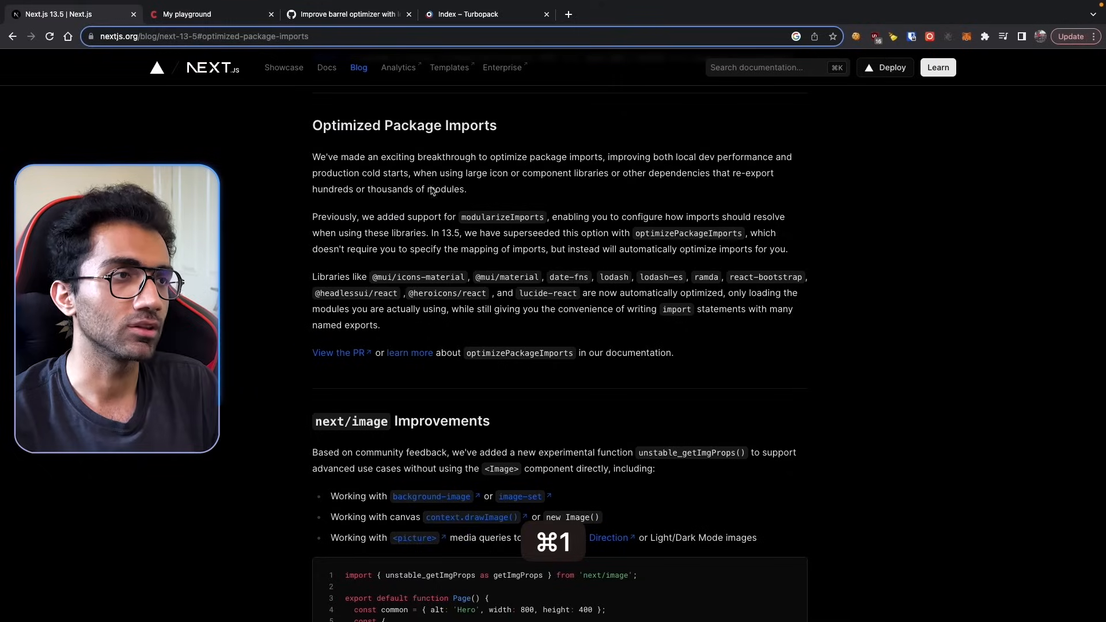
left_click(204, 14)
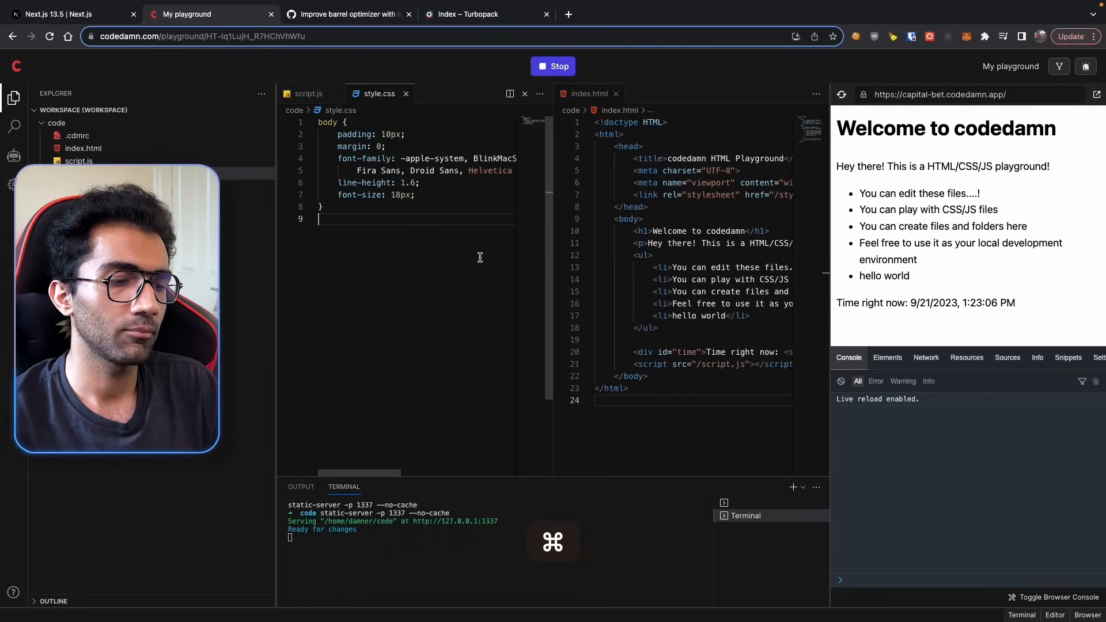
left_click(66, 14)
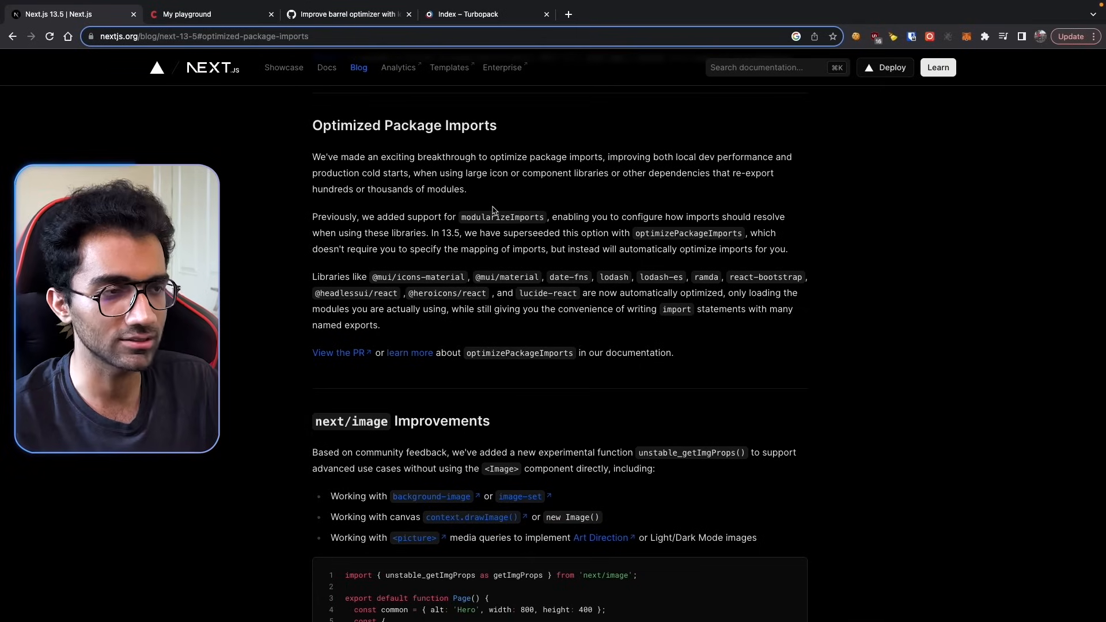